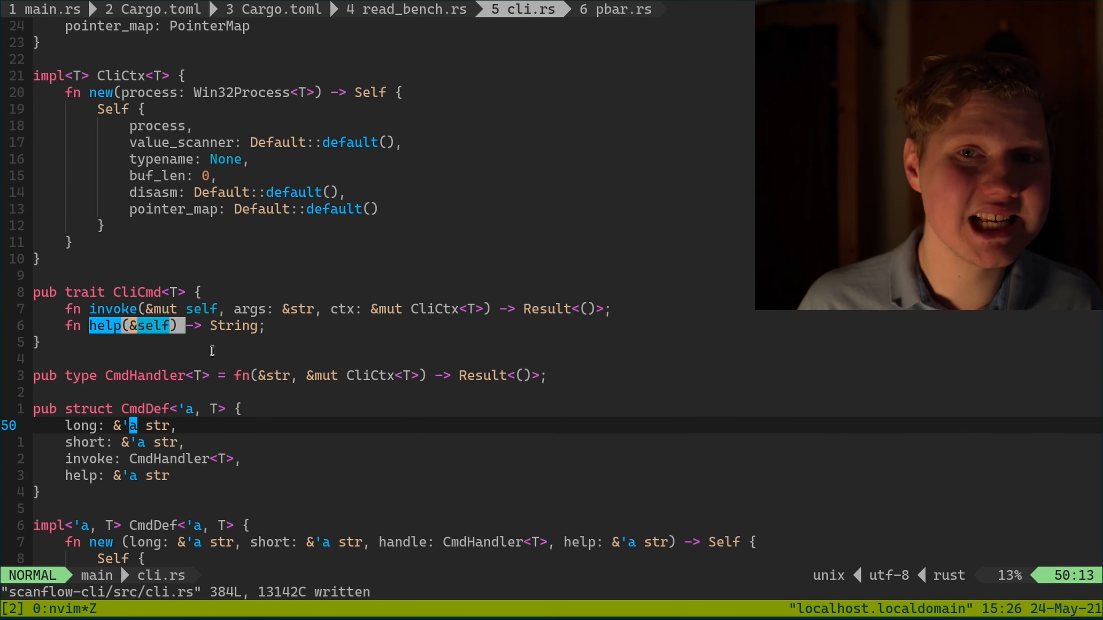
- Review the CmdDef table and reset command body, deleting the stray line so cli.rs is 383 lines
scroll("down", 3)
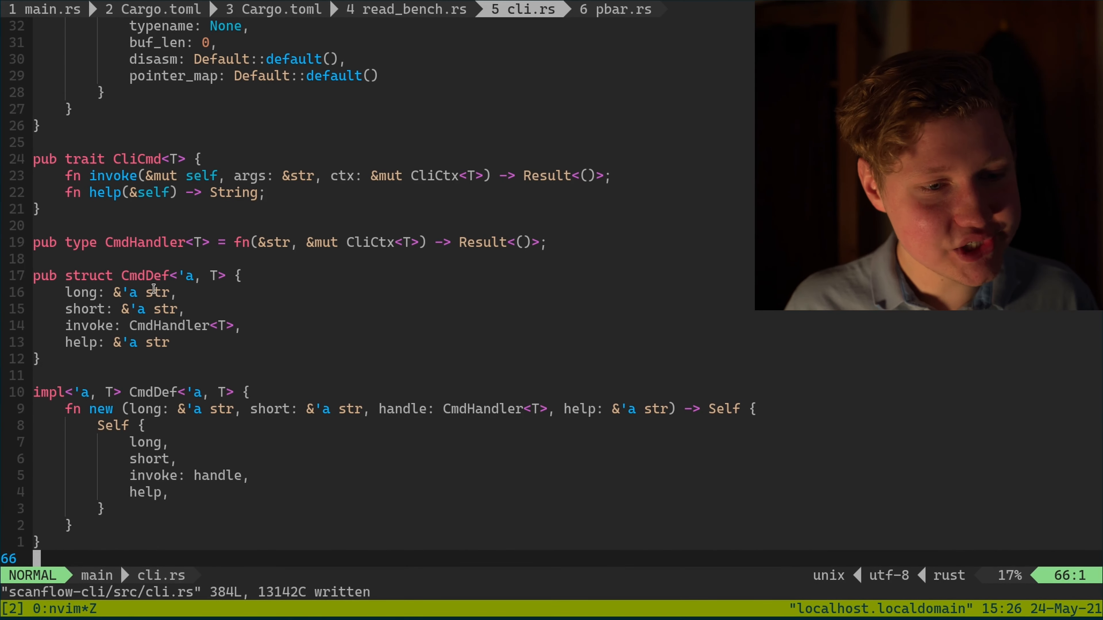
double_click(145, 275)
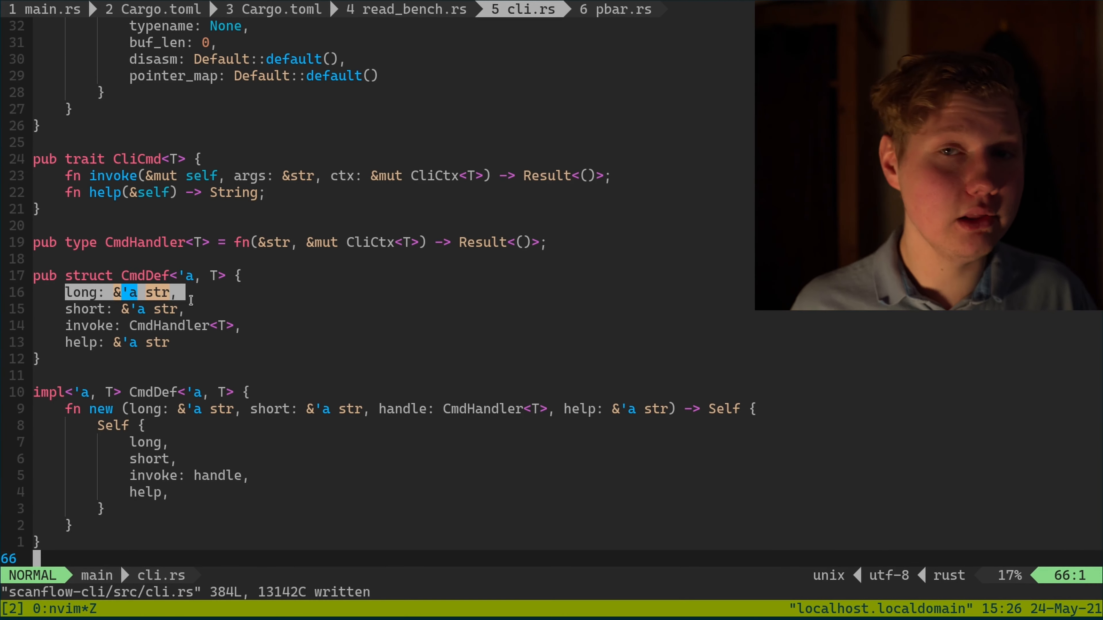
key("j")
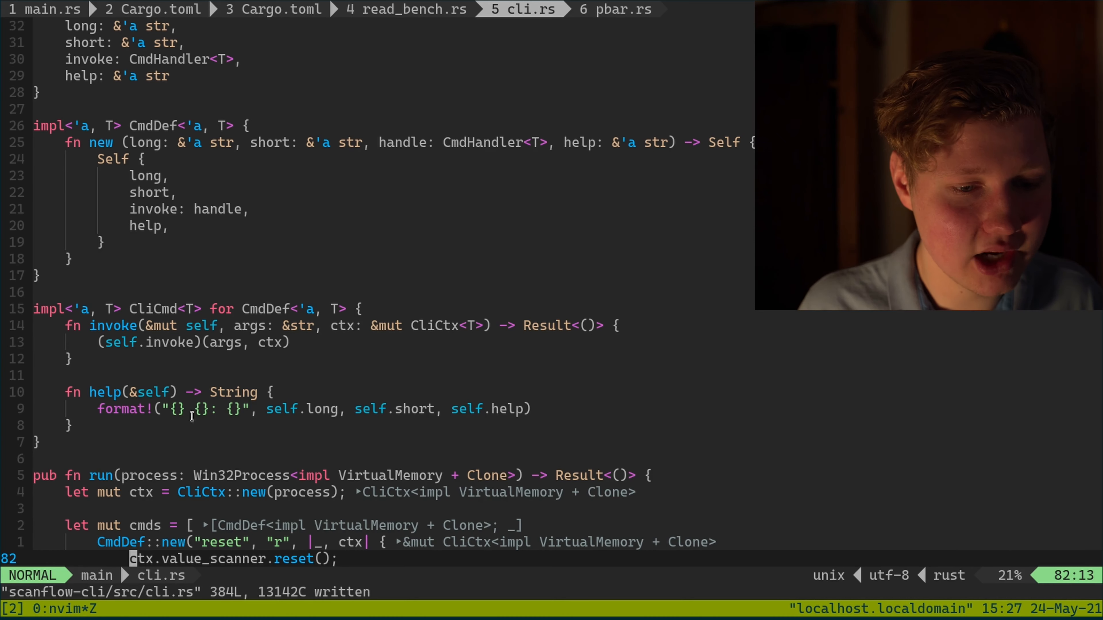
double_click(281, 408)
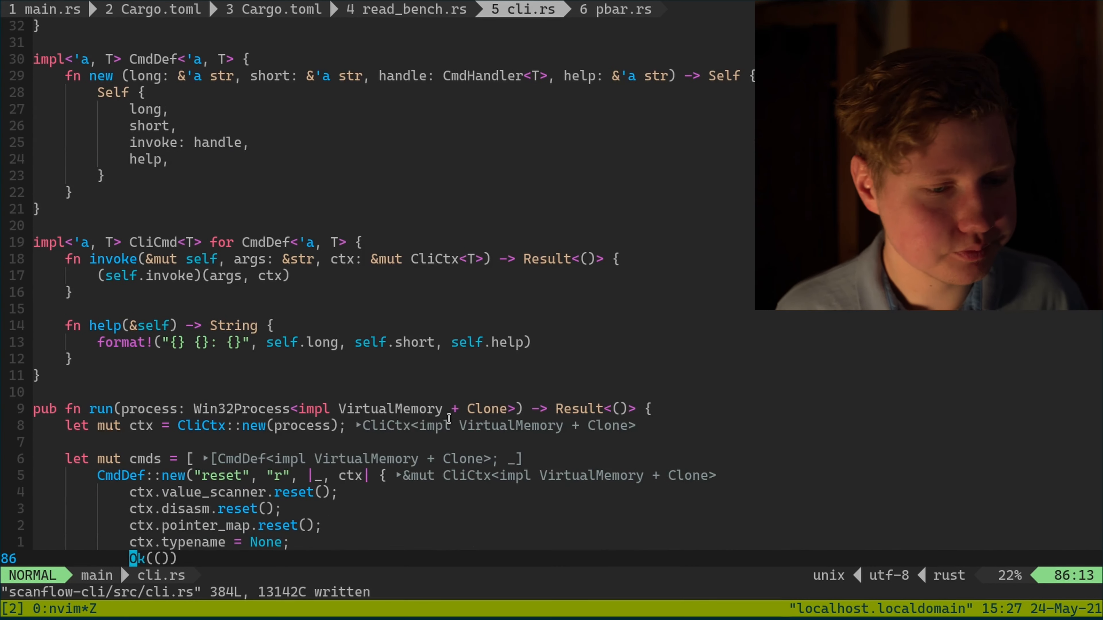
scroll("down", 3)
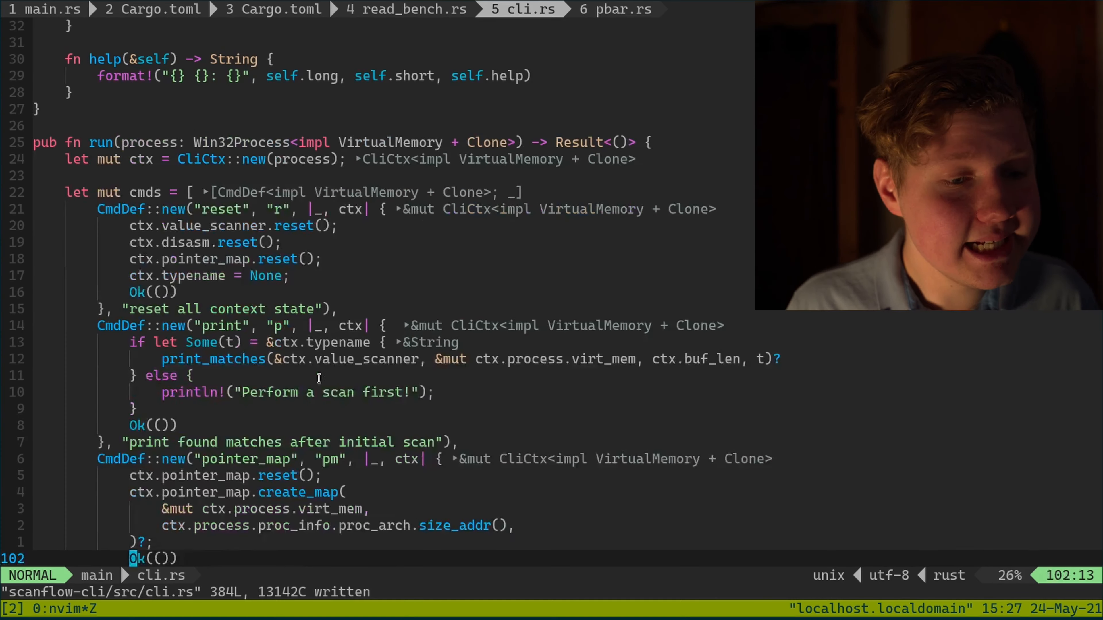
scroll("down", 3)
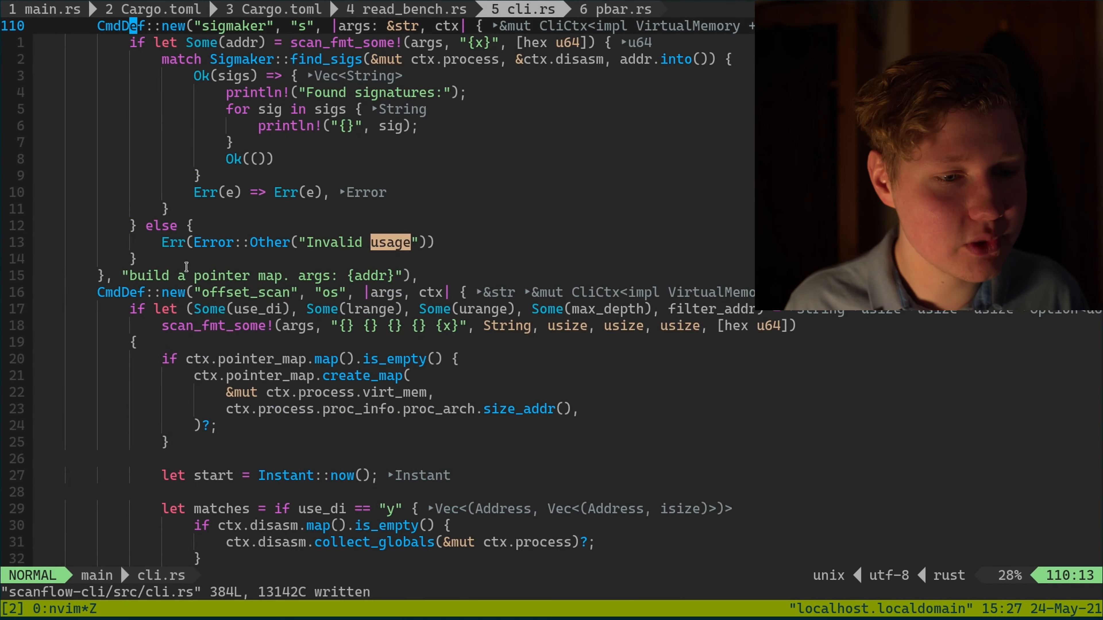
scroll("up", 3)
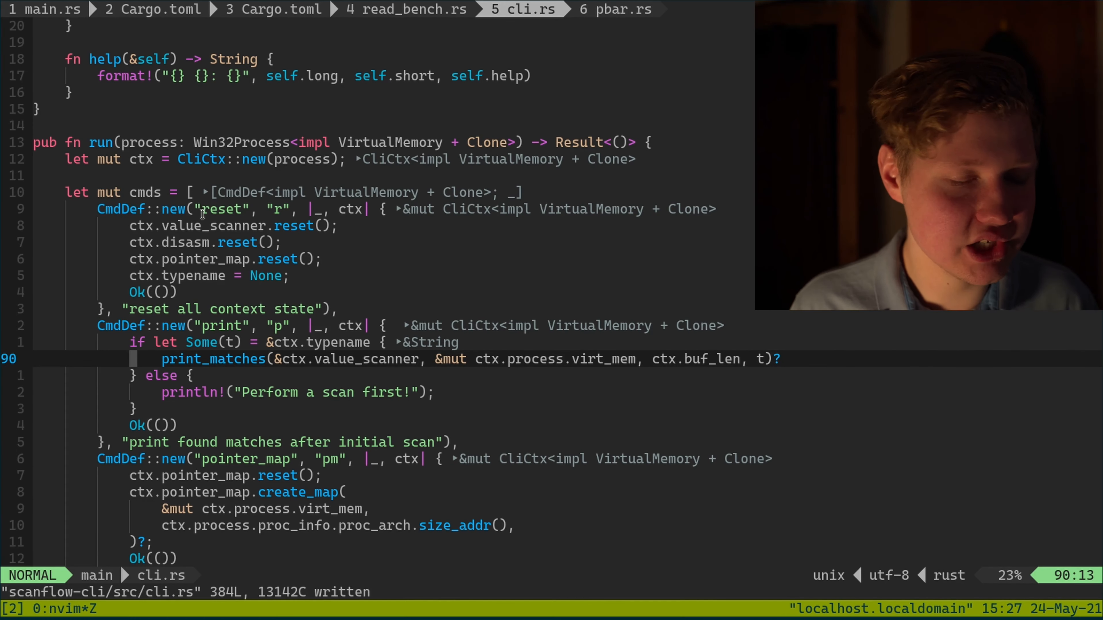
double_click(221, 209)
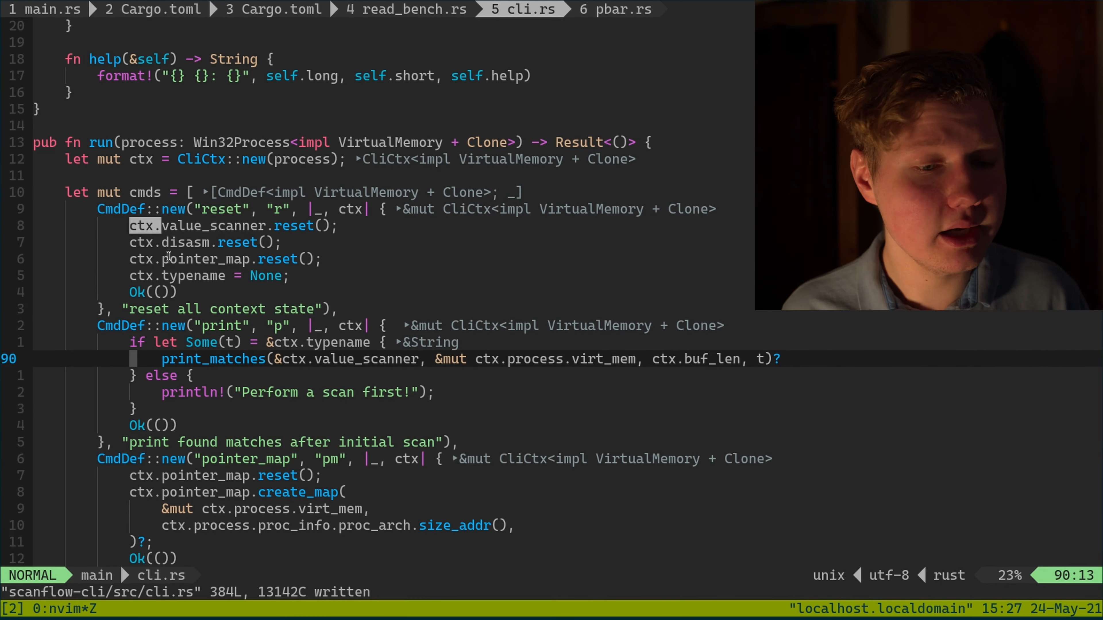
scroll("down", 3)
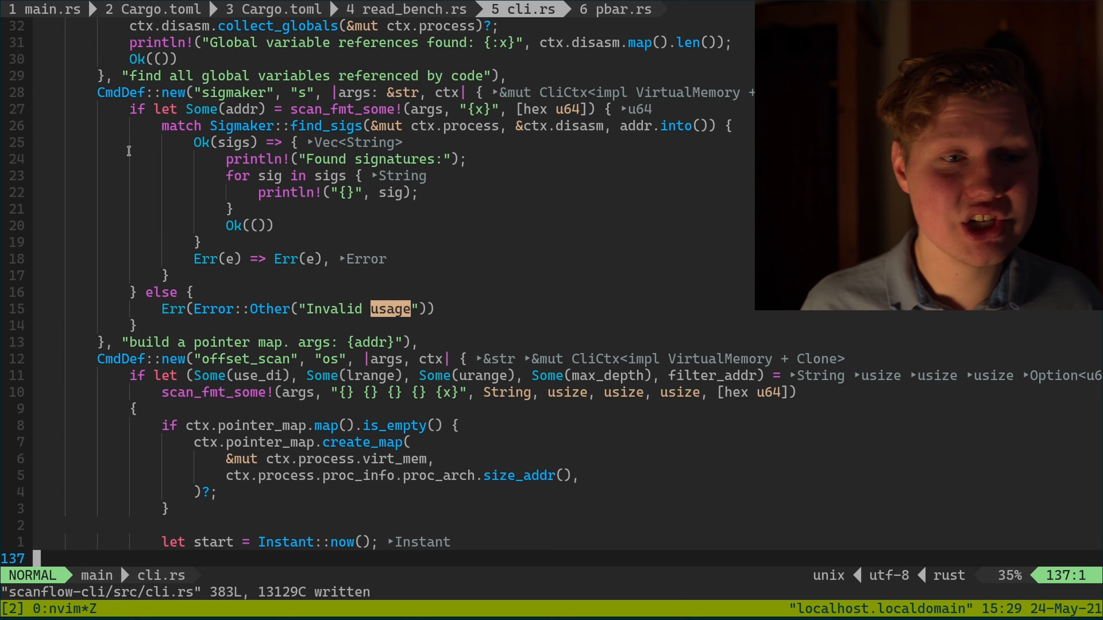
mouse_move(174, 231)
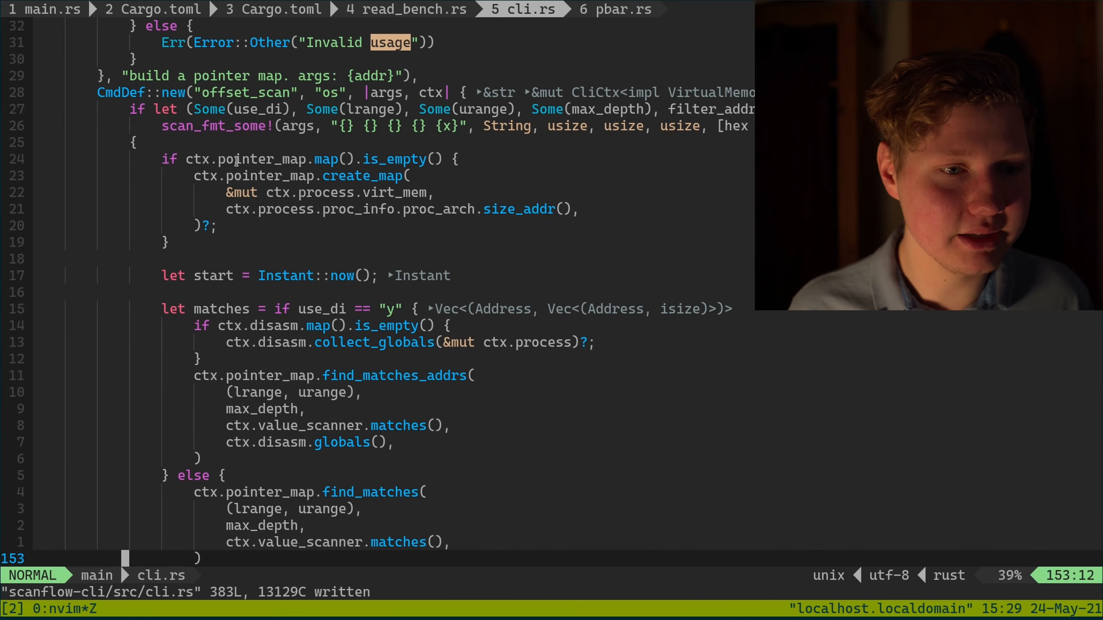
scroll("down", 3)
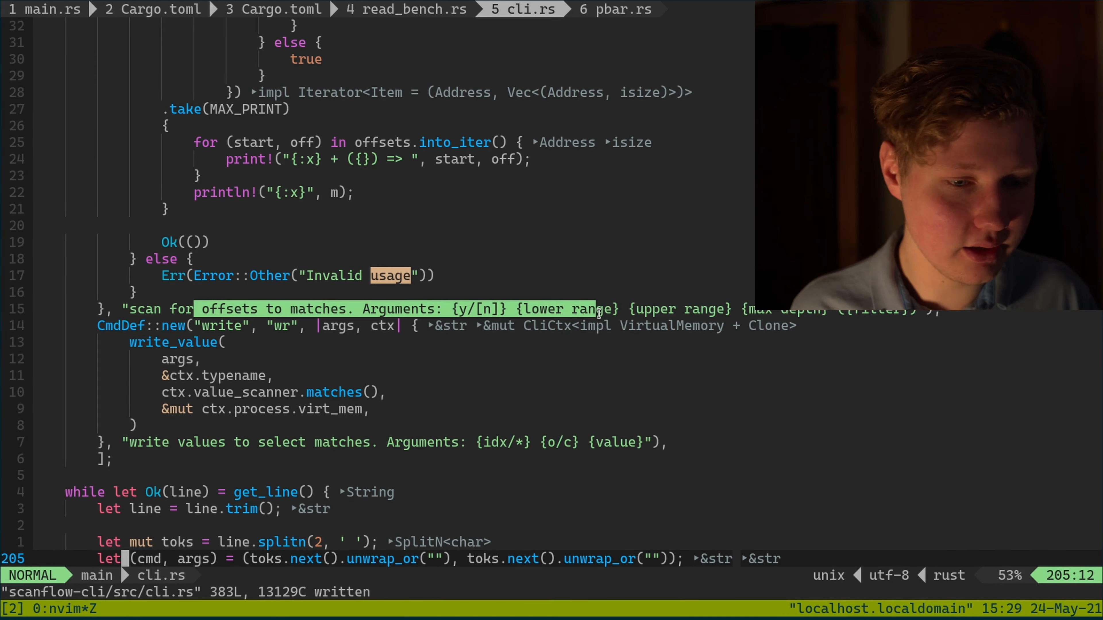
scroll("down", 3)
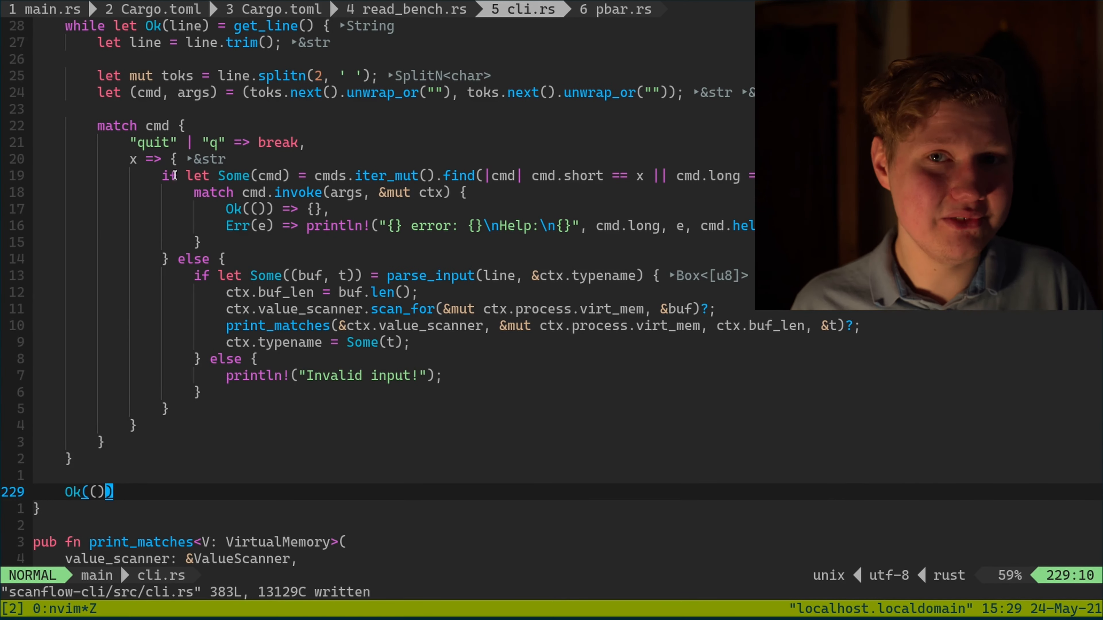
right_click(241, 170)
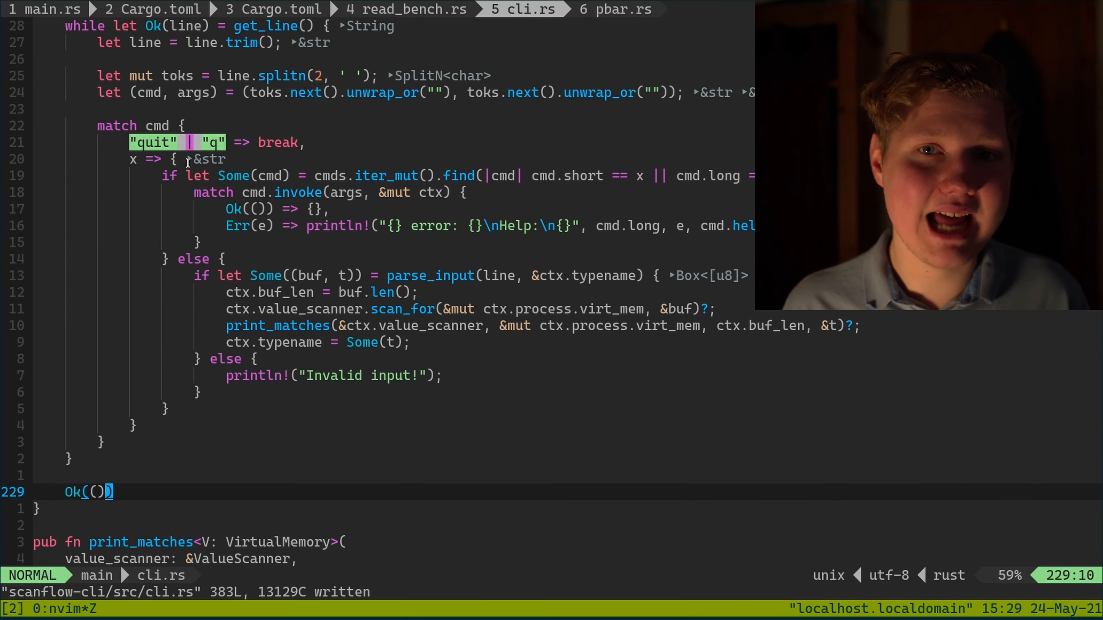
mouse_move(279, 229)
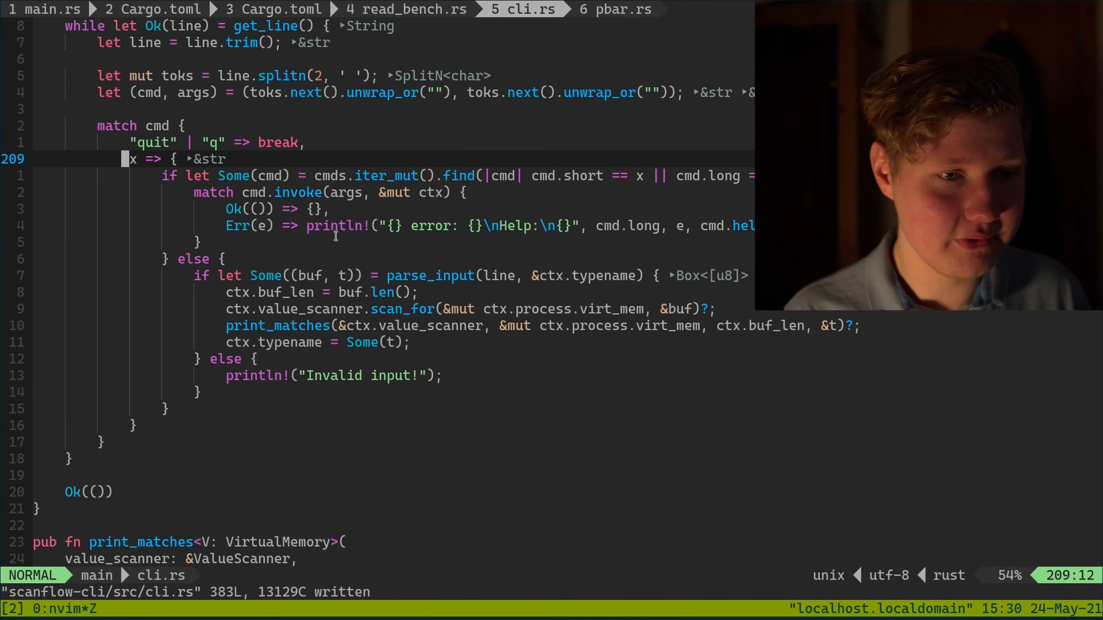
- Add a "help" | "h" match arm that loops over cmds printing each cmd.help()
type("\"help\" | \"h\" => {")
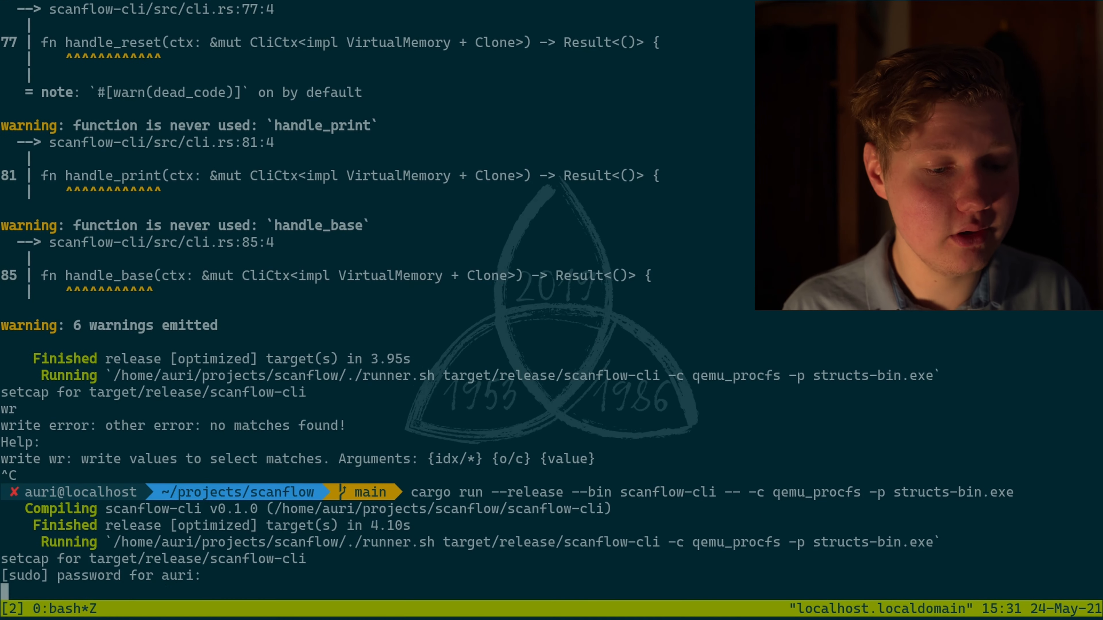
type("h")
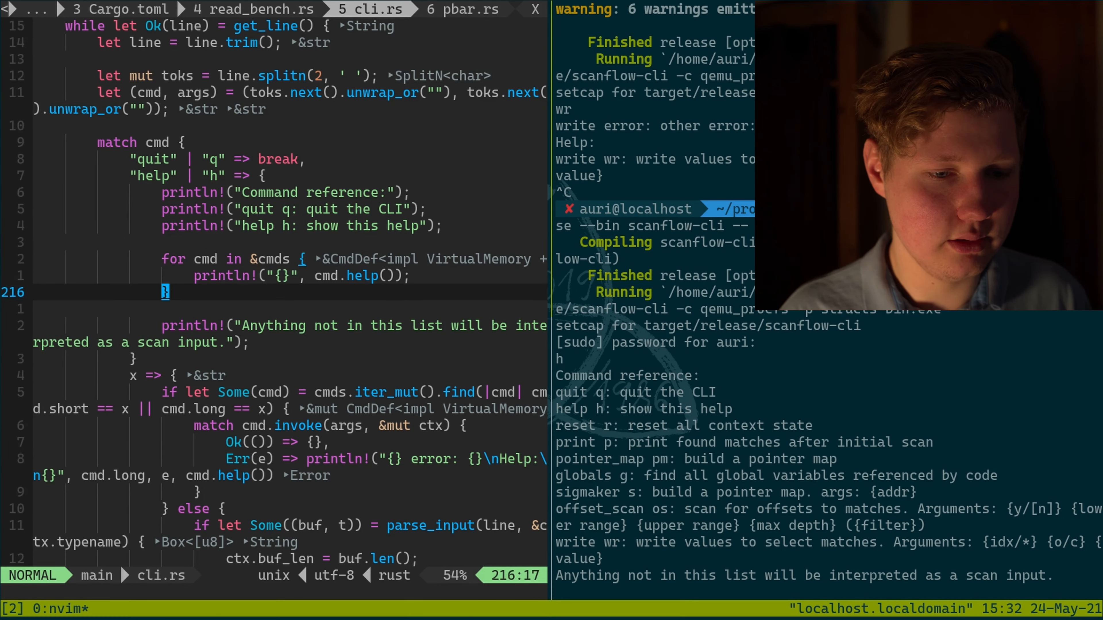
type("pri")
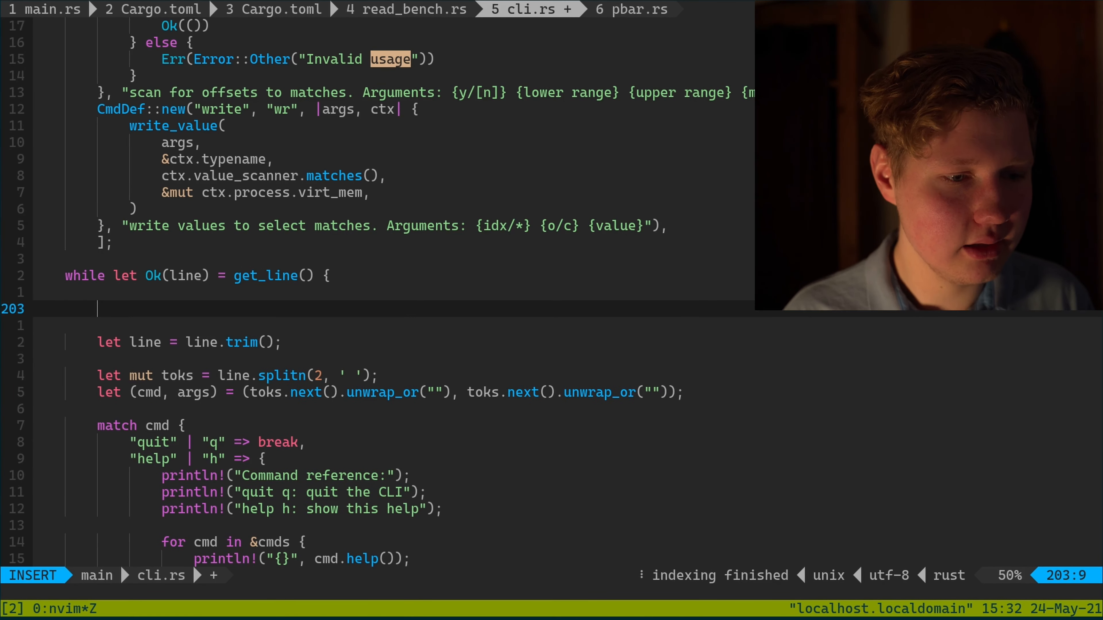
- Make the input loop print "scanflow >> " and read each line via let line = get_line()?;
type("let line = get_line(")
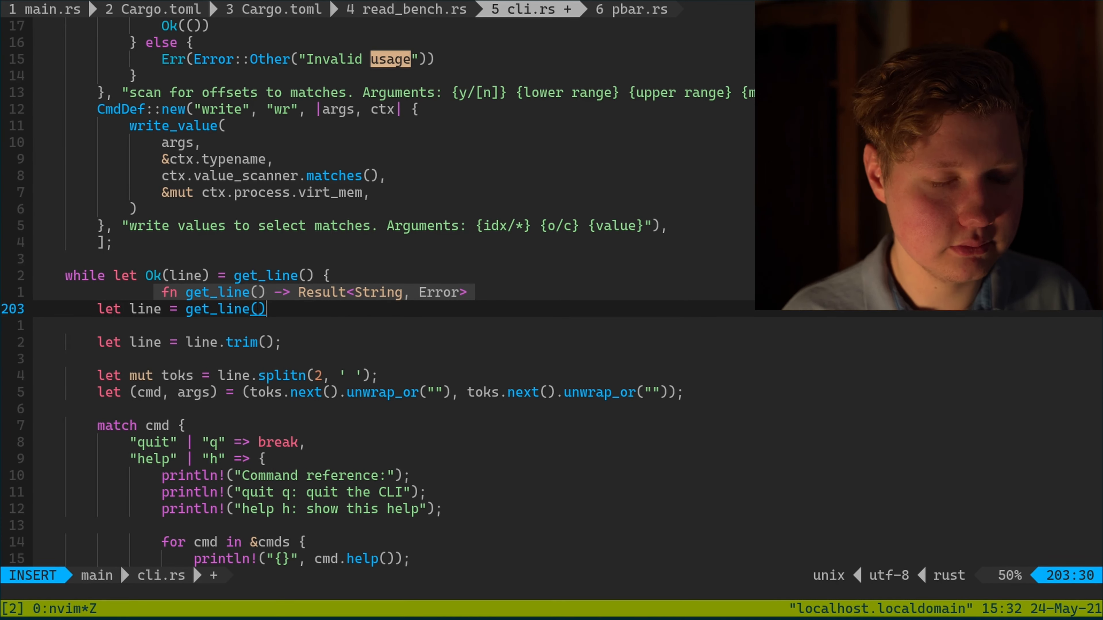
type(";")
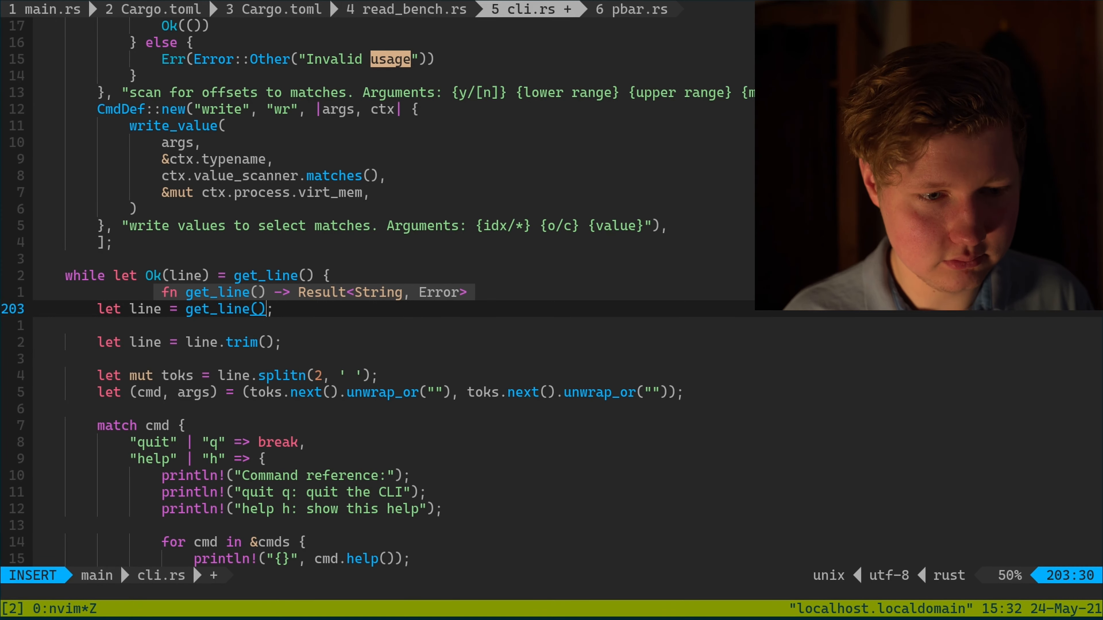
type("?")
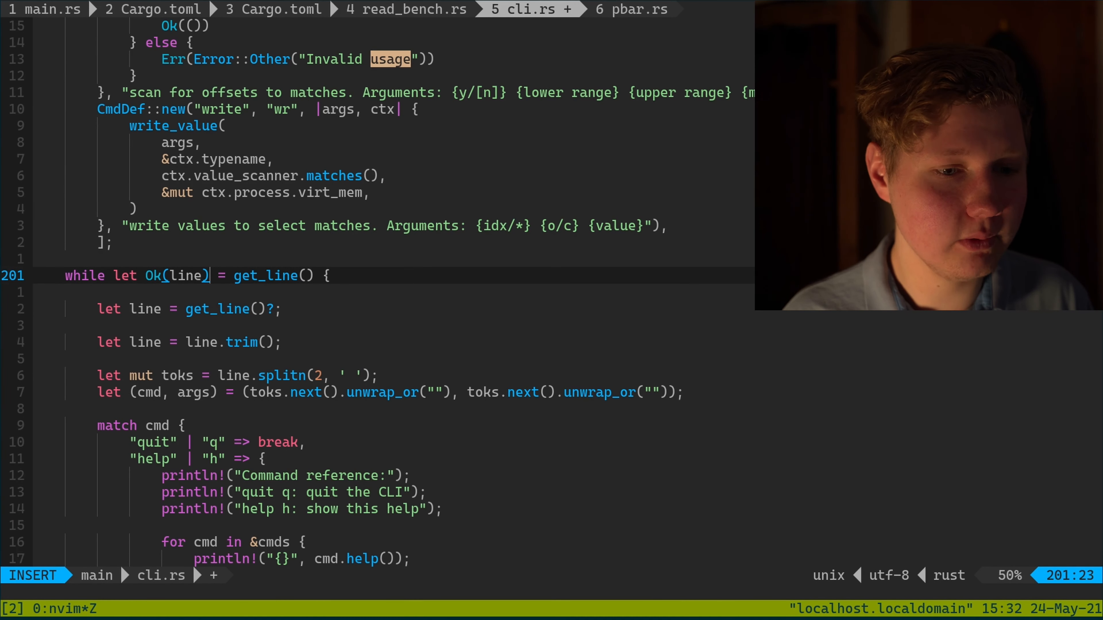
key("BackSpace")
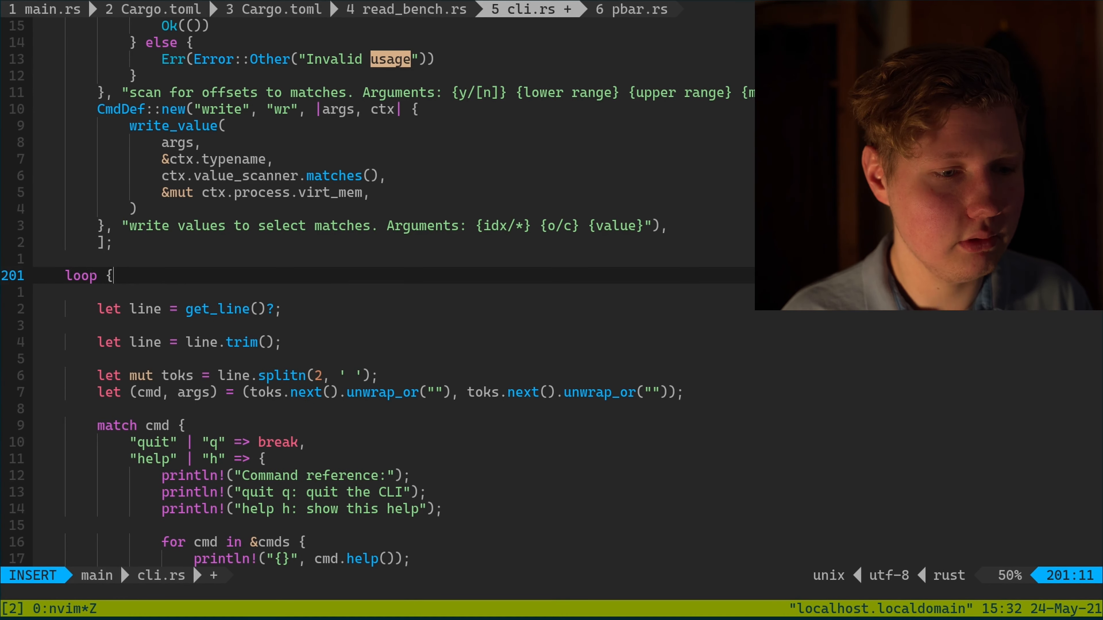
type("print!(\"")
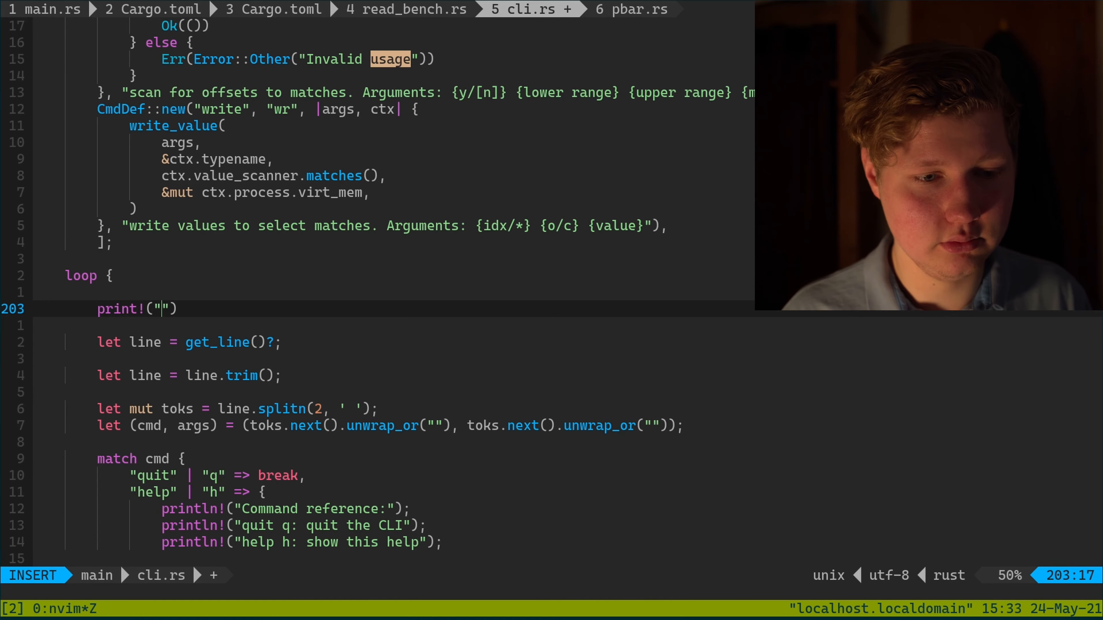
type(">>")
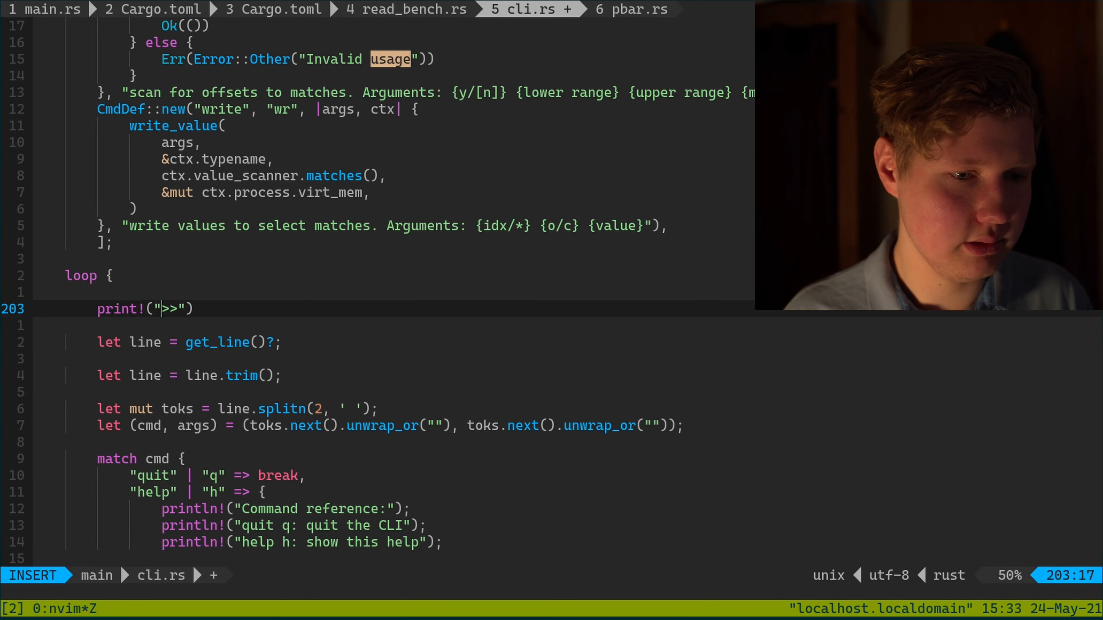
type("scanflow-cli --")
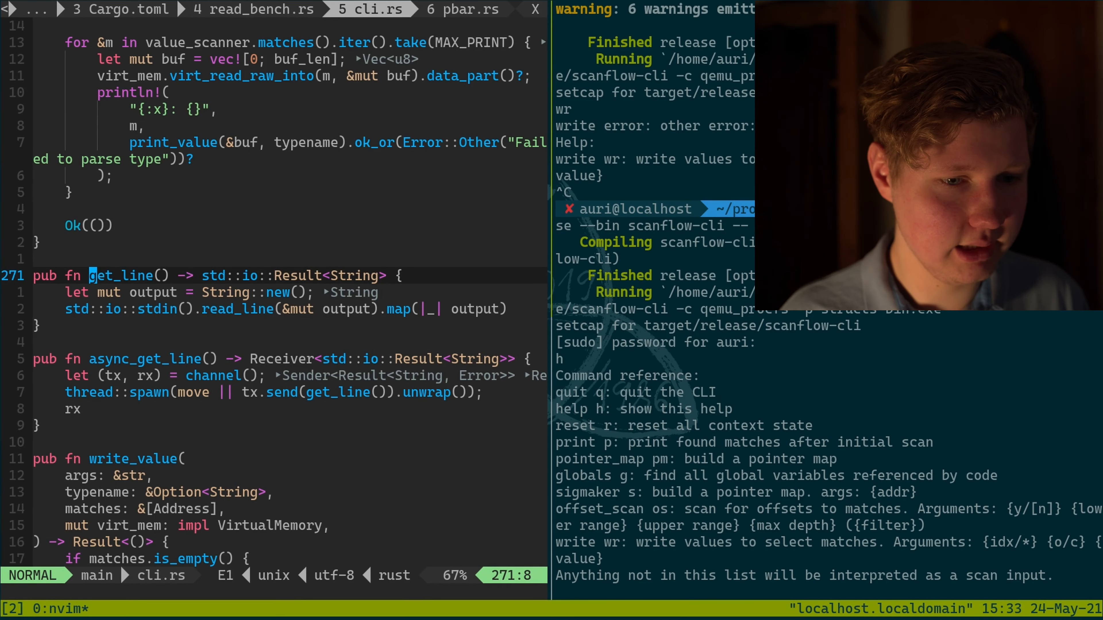
- Map get_line failures to Error::O with a "Failed to get line" message
type("/get_line")
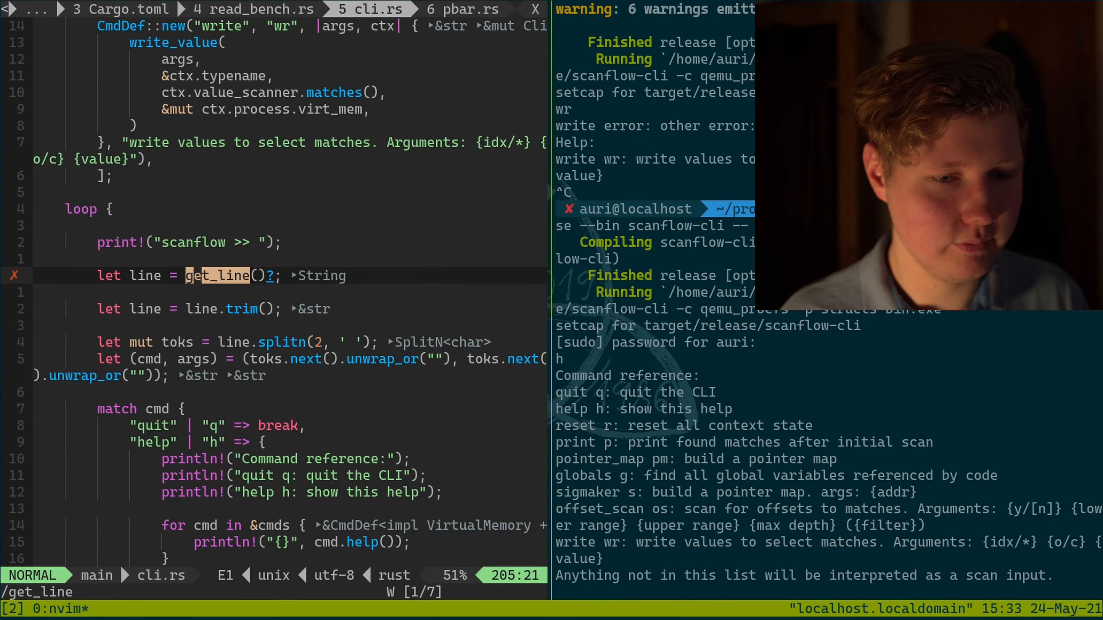
type(".o")
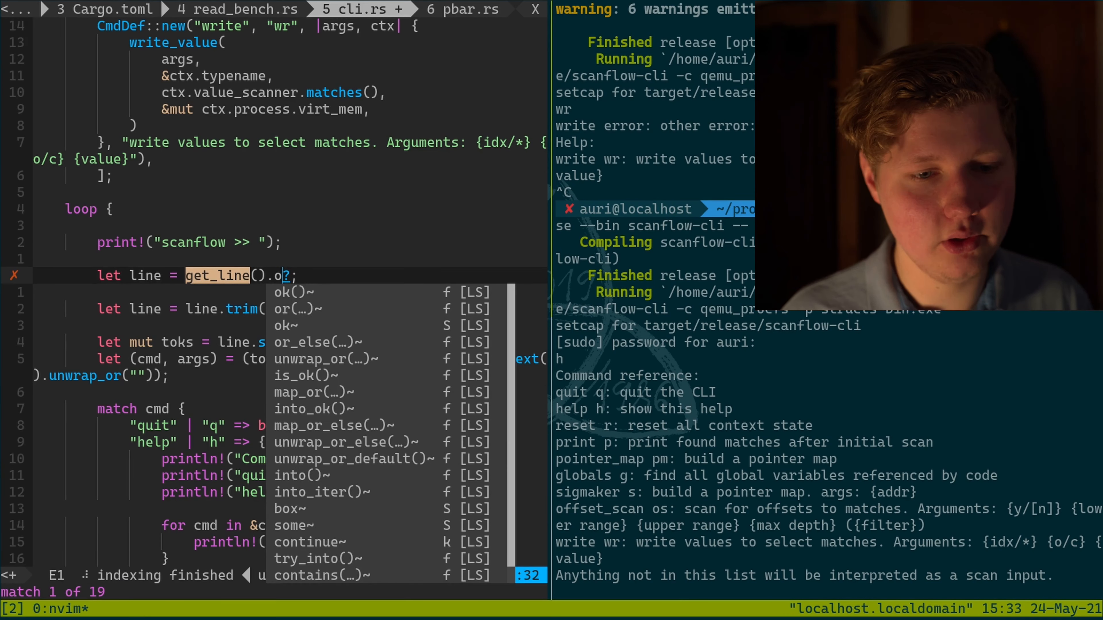
type("ap_err(|e|")
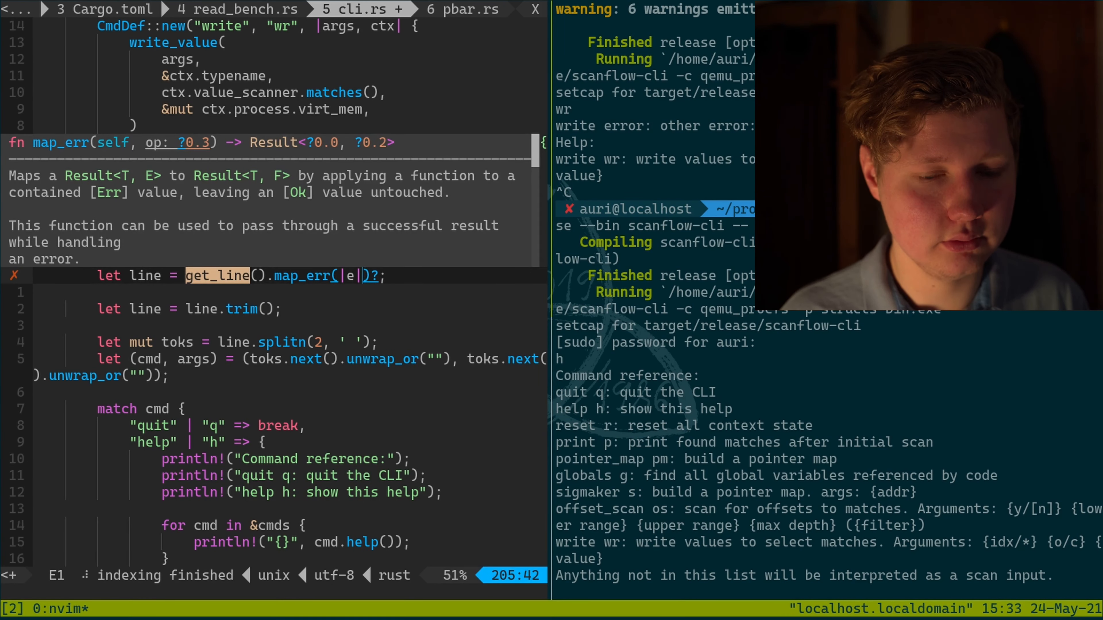
type("Error::Other(\"Failed to get line")
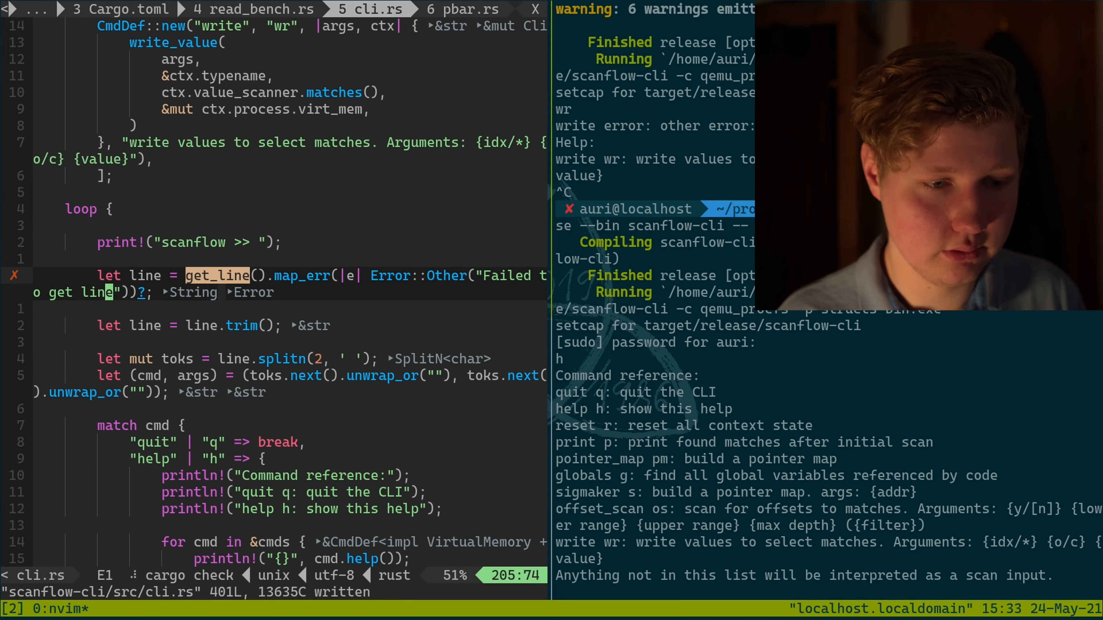
key("Escape")
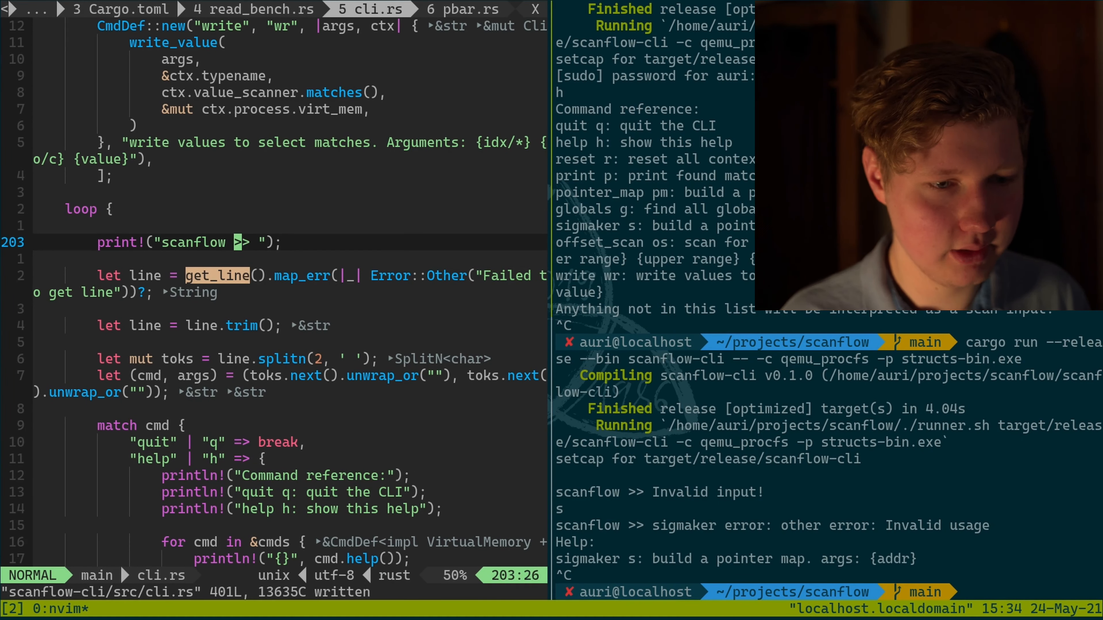
- Change the prompt to "scanflow@{} >> " formatted with ctx.process.proc_info.name
key("i")
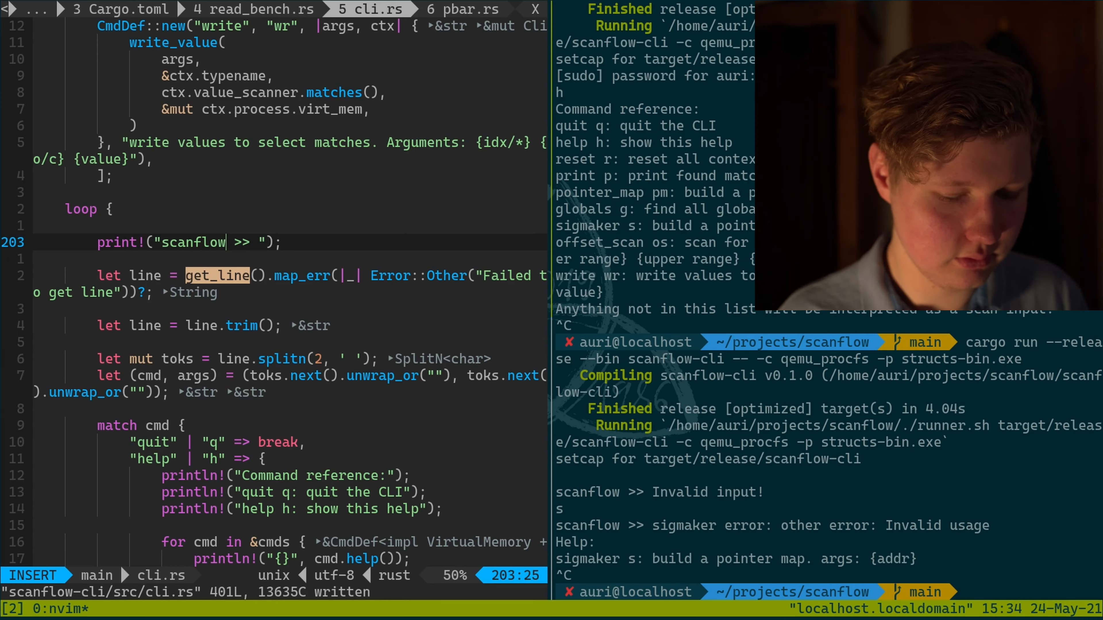
type("@{")
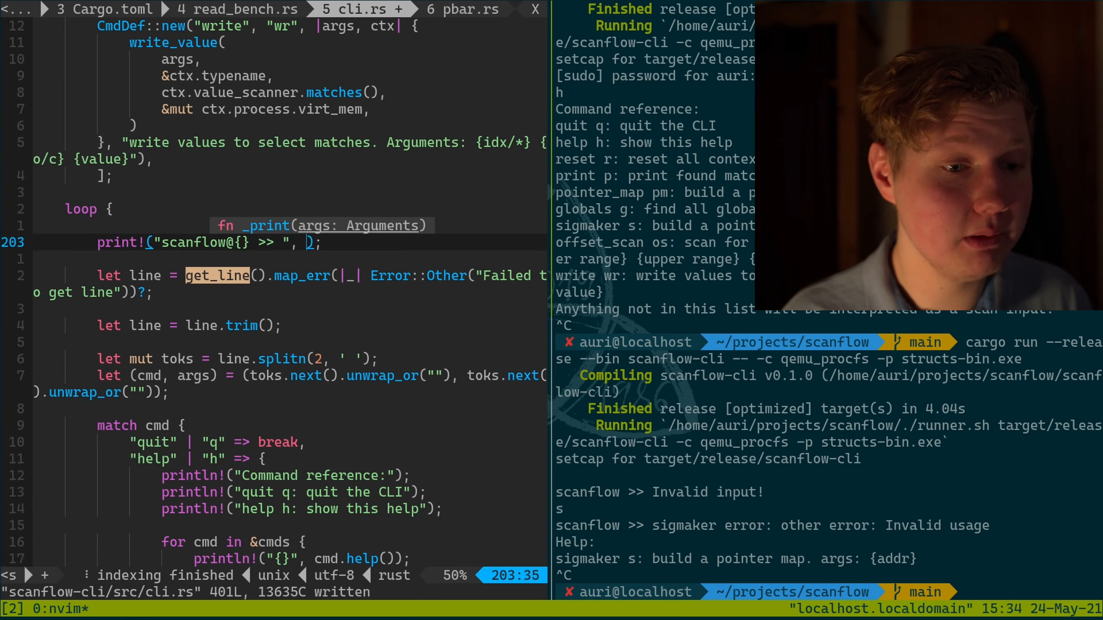
type("ctx.process")
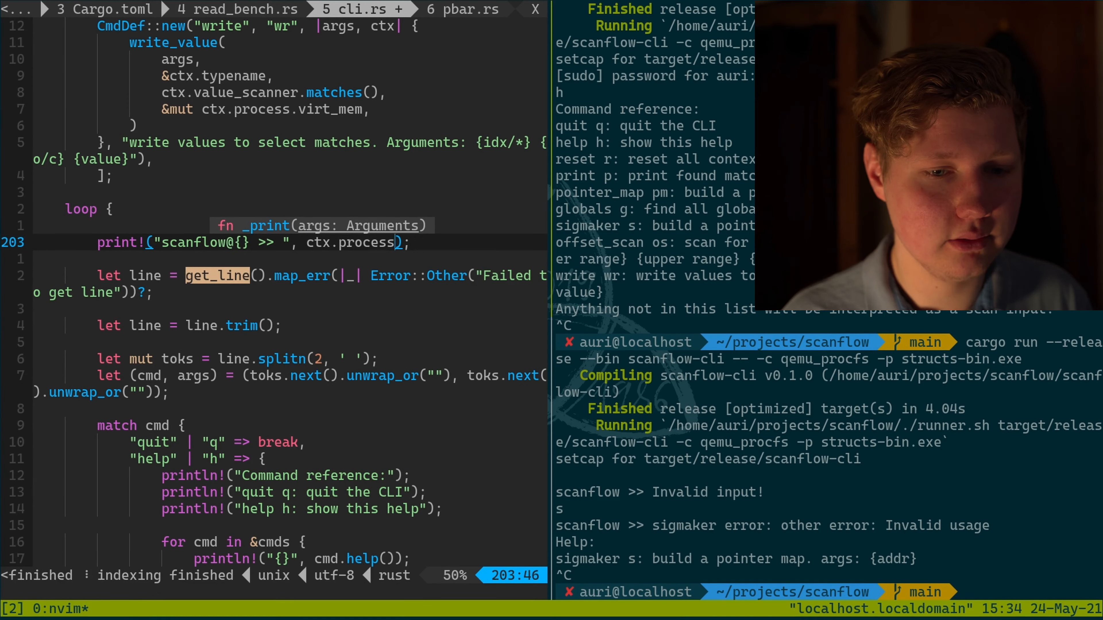
type(".")
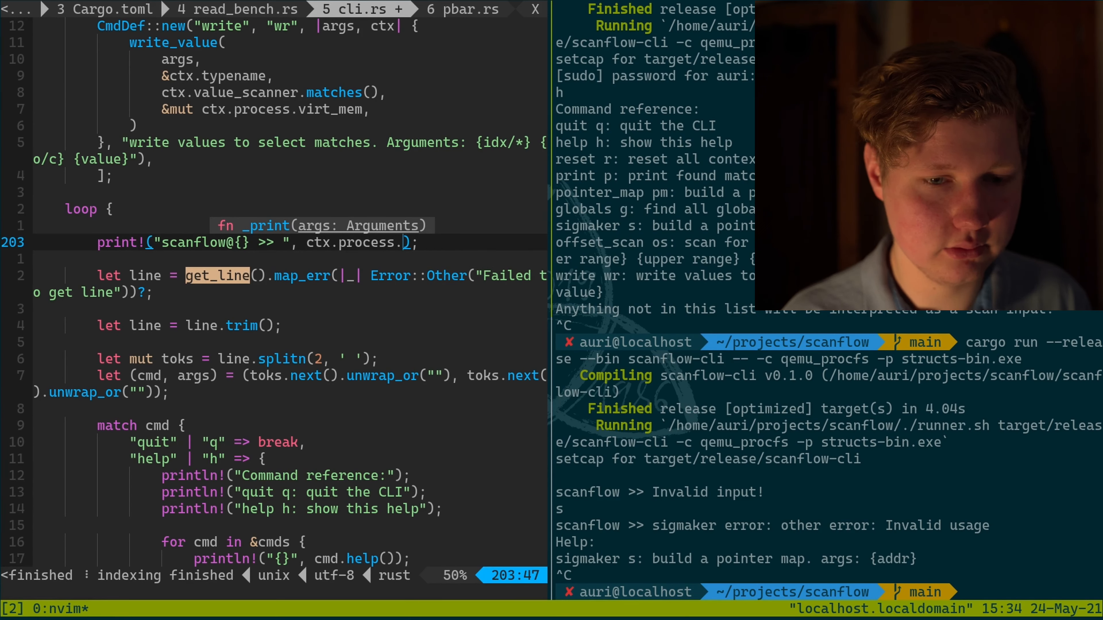
type("info.")
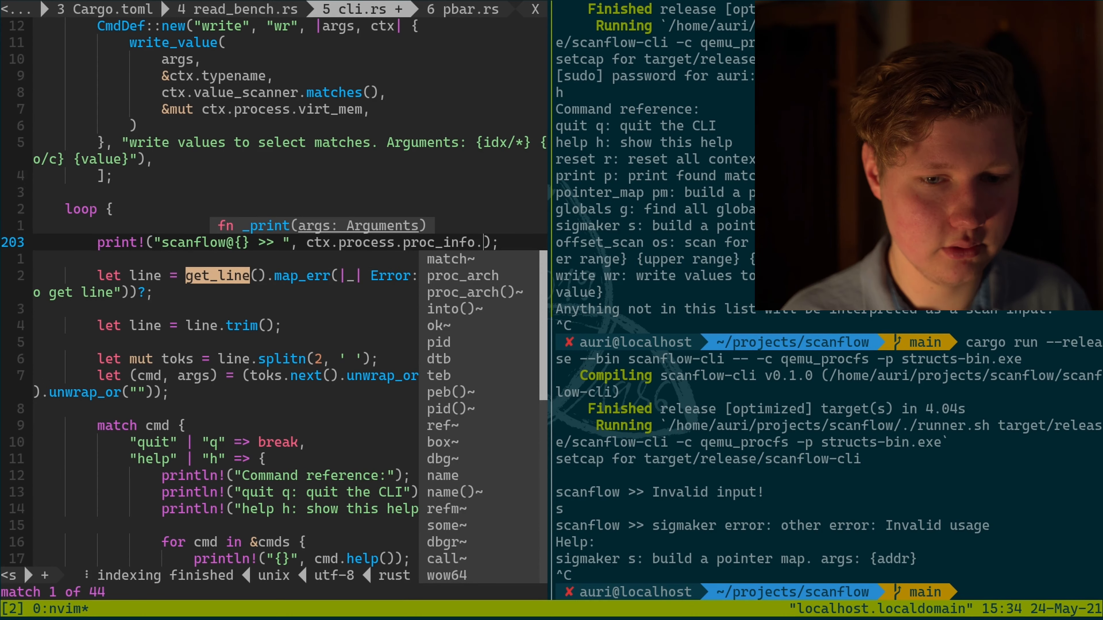
type("name")
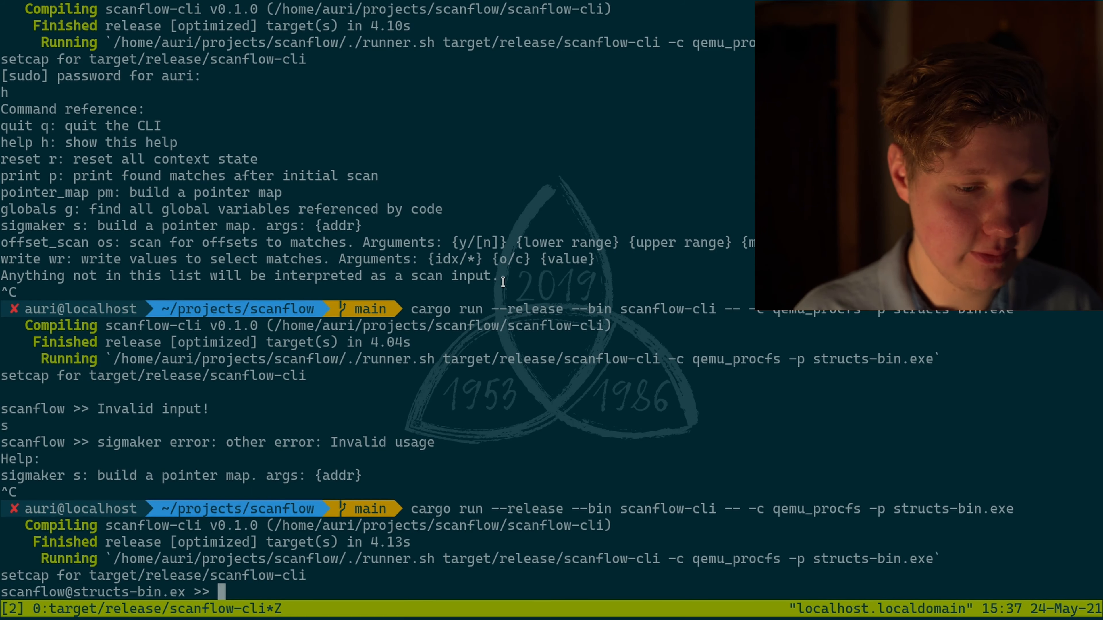
- Show the help reference, then scan for i64 value 64 in structs-bin.exe
type("help")
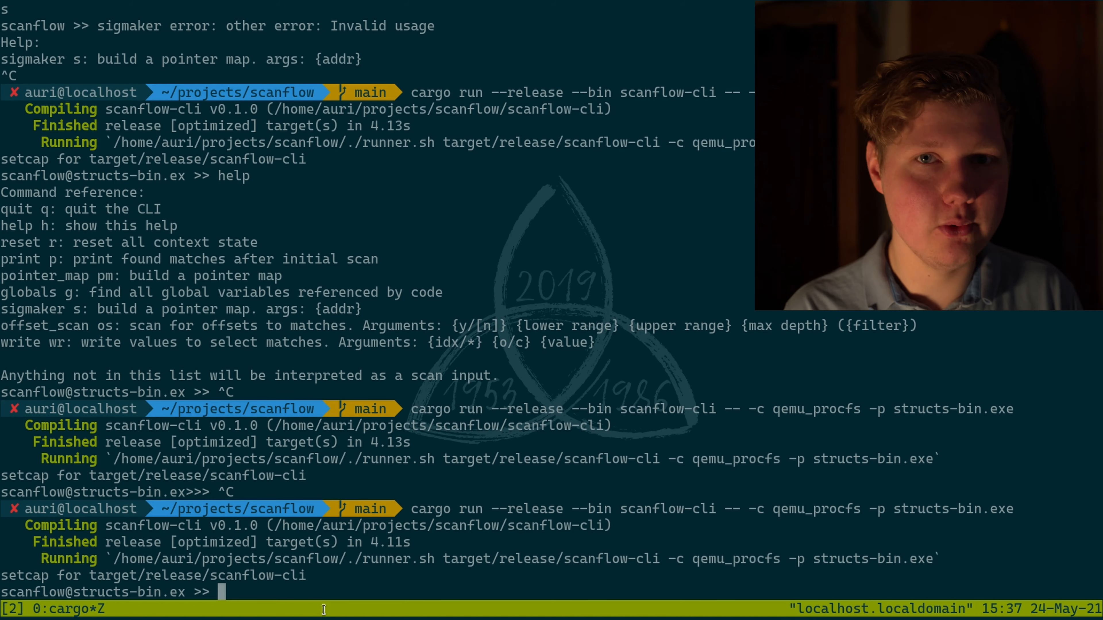
type("i64 64")
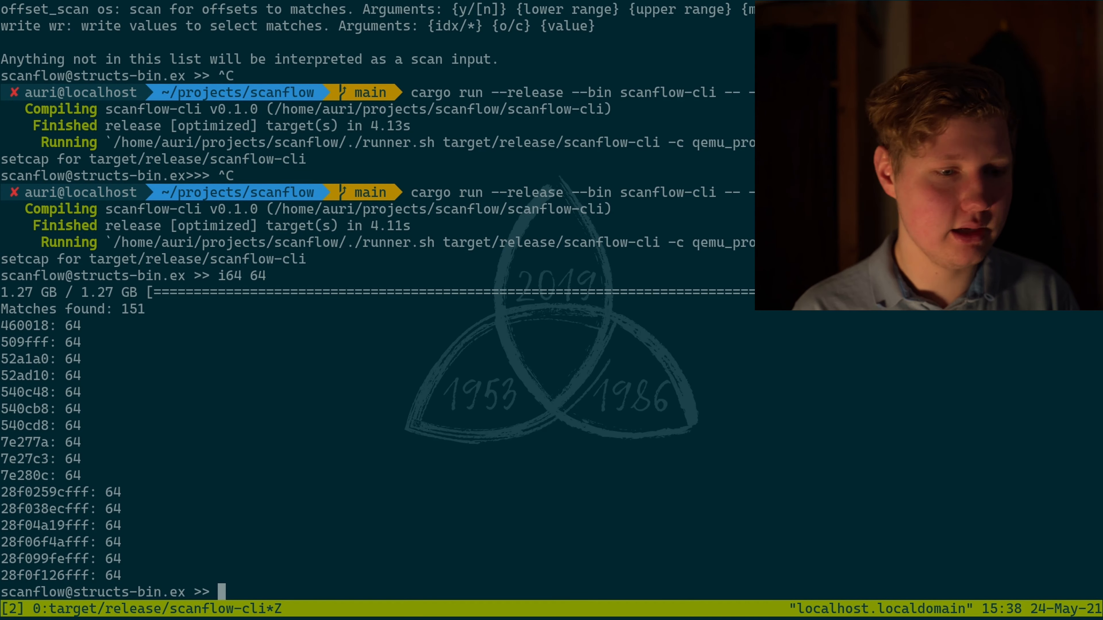
- Run sigmaker 's 52a1a0' and offset scan 'os y 128 128 5' to find pointer chains
type("s 52a1a0")
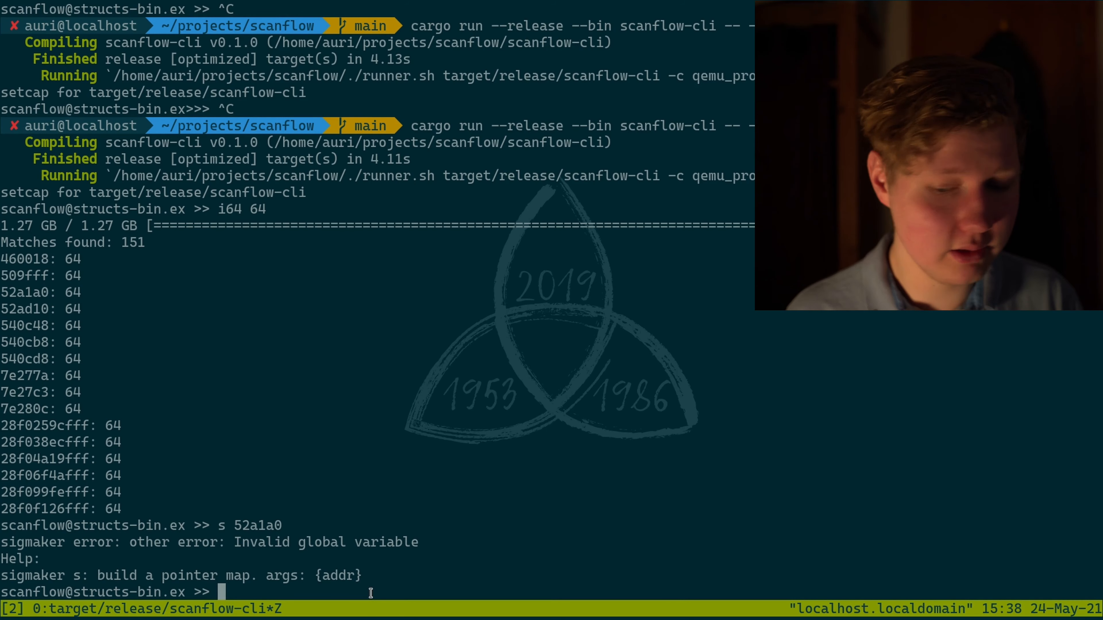
type("os y")
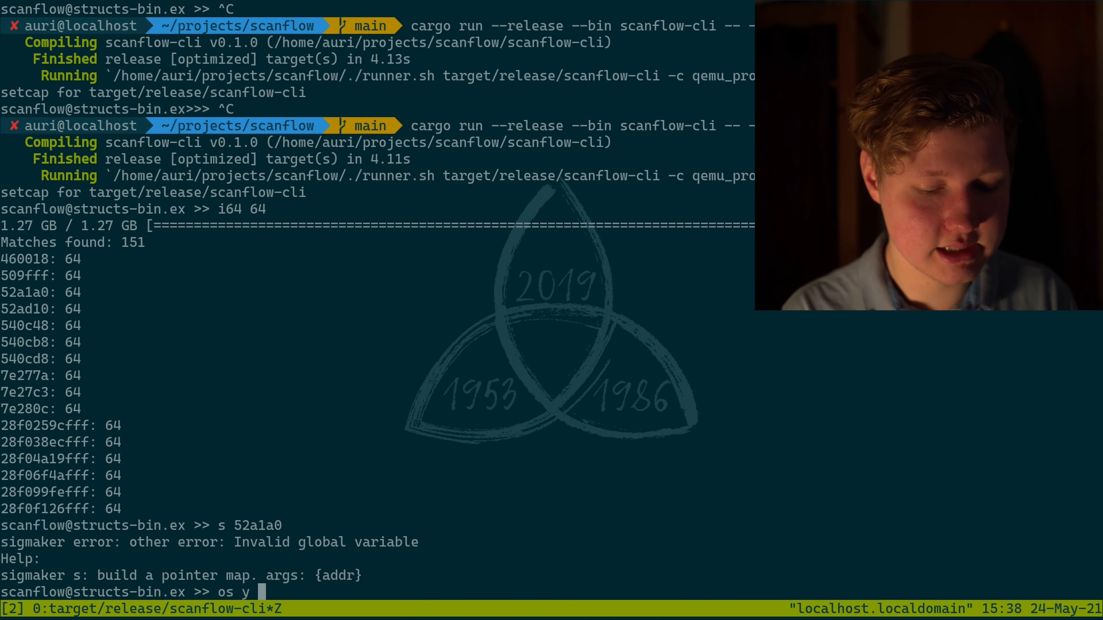
type("128 128 5")
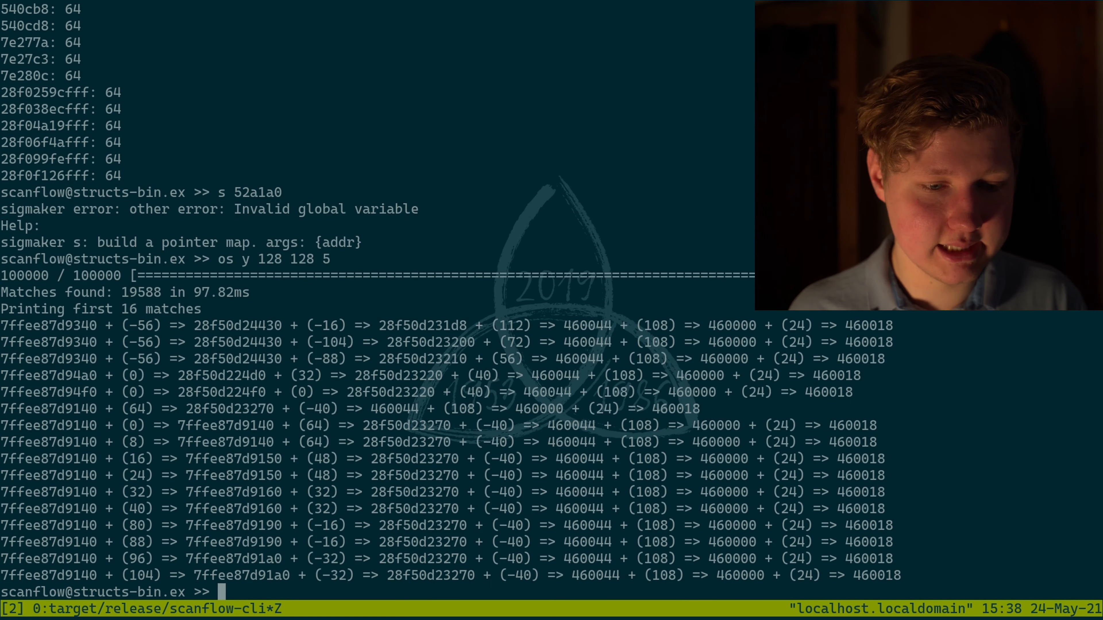
double_click(51, 549)
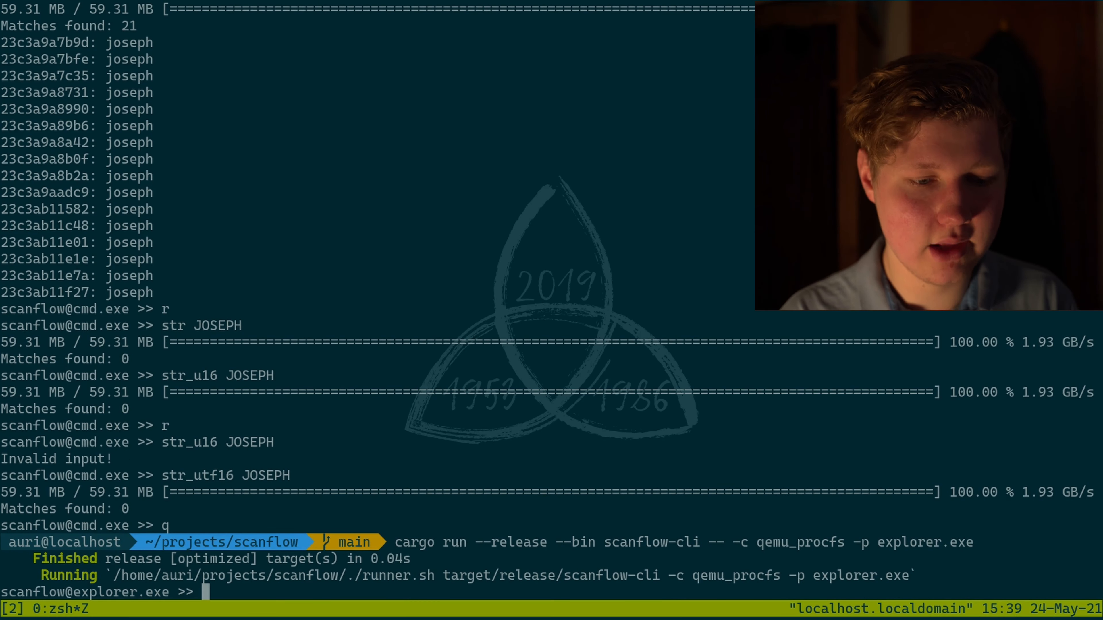
- Scan explorer.exe with str_utf16 View and overwrite all matches using 'wr * o Wove'
type("str")
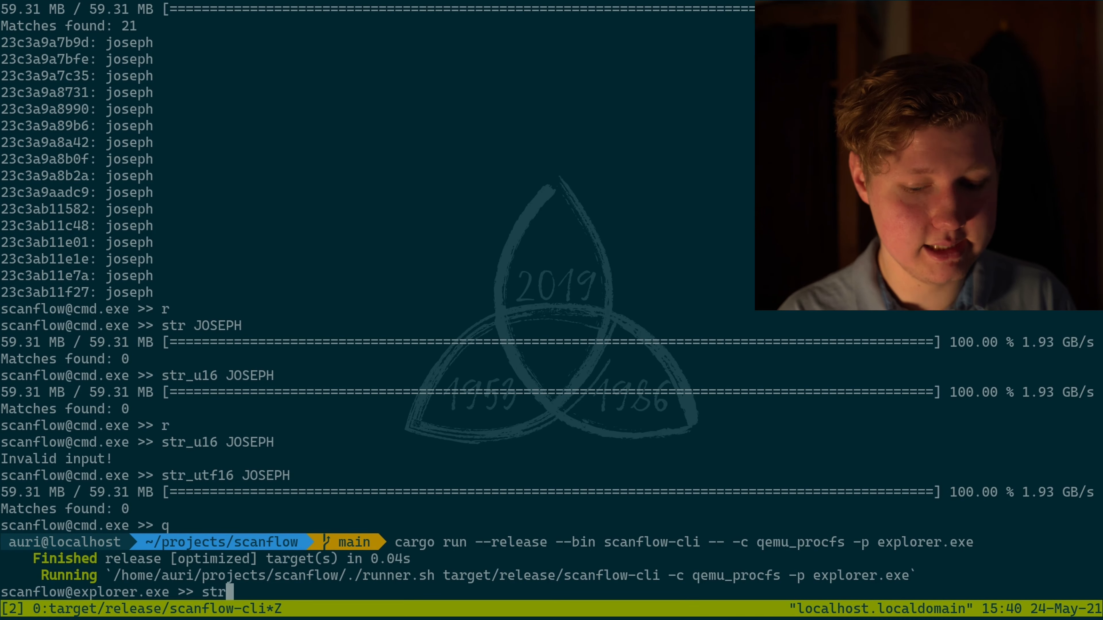
type("_utf16 Vie")
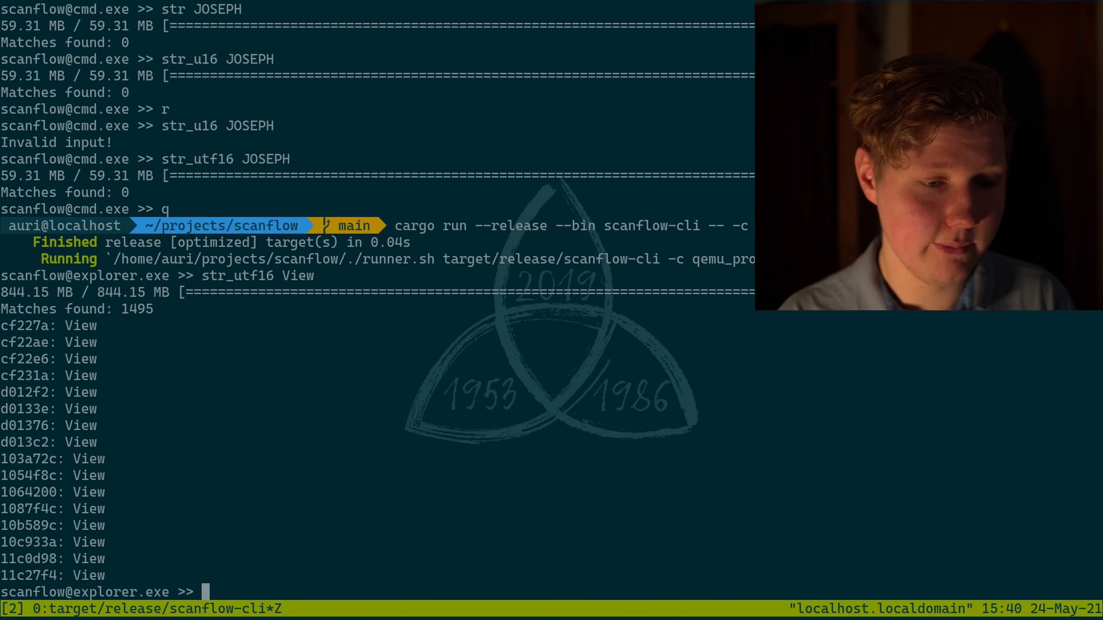
type("wr")
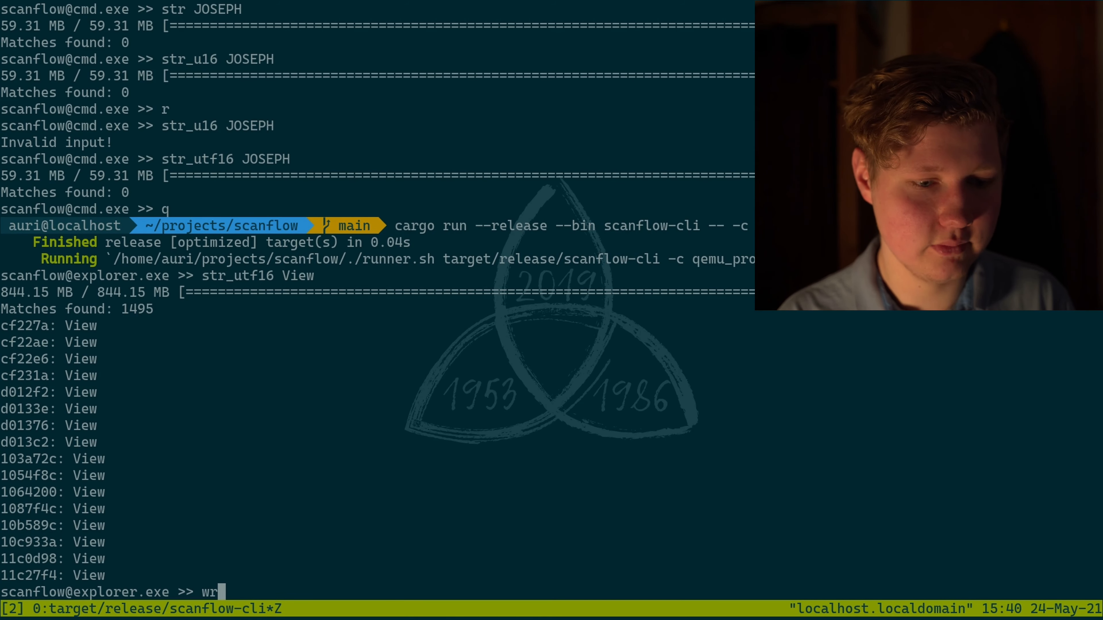
type("o")
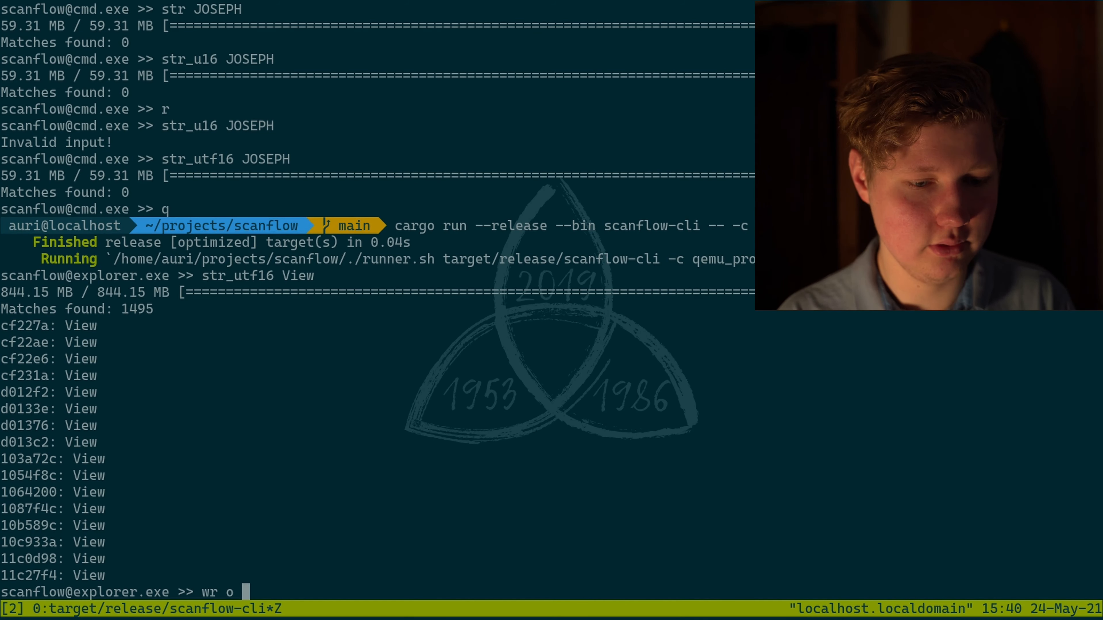
type("Vowe")
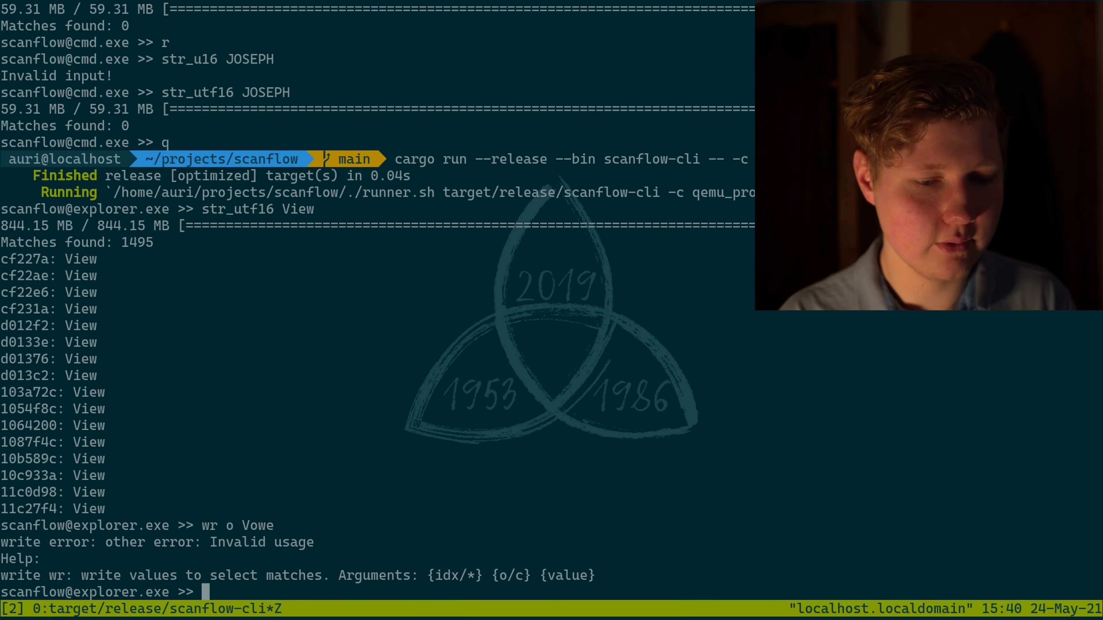
type("wr * o W")
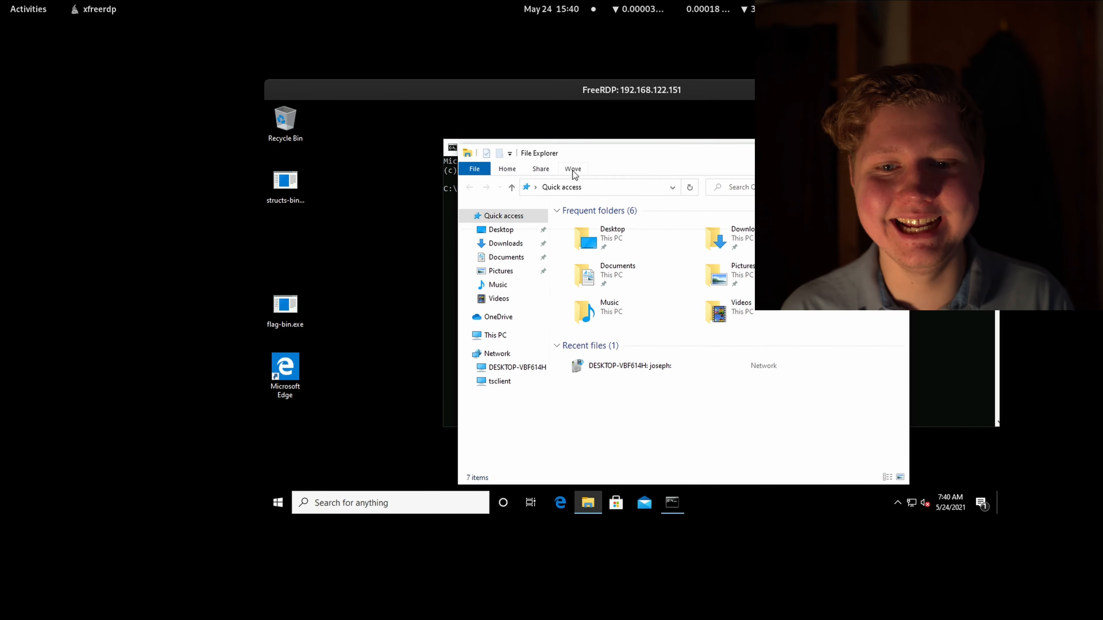
- Check the Wove ribbon tab in File Explorer, show Command Prompt, then close the RDP window
left_click(572, 169)
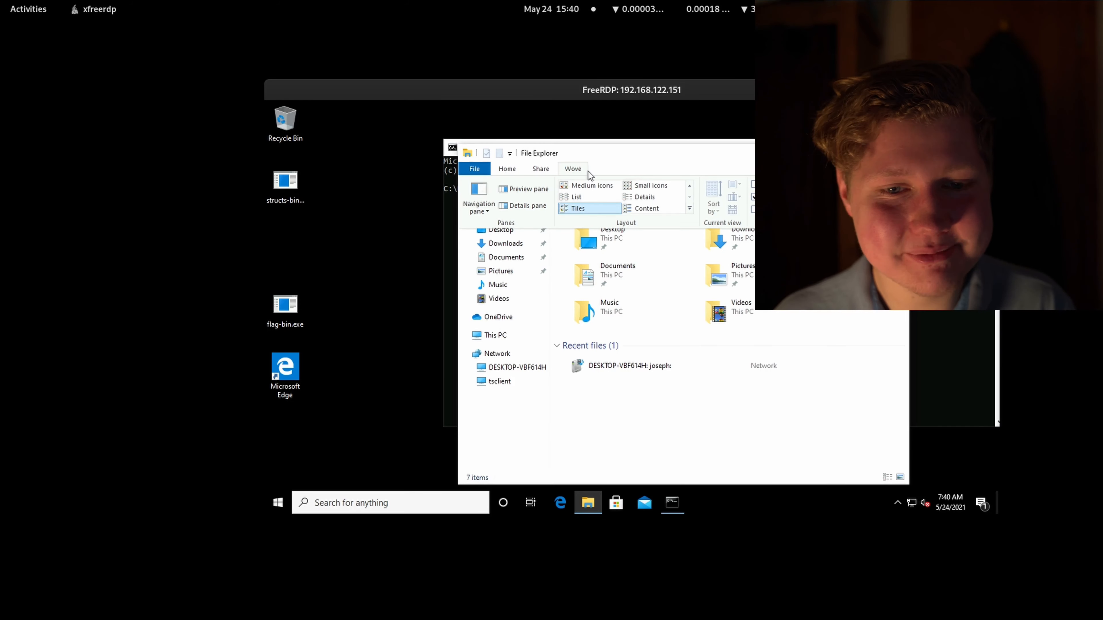
left_click(540, 168)
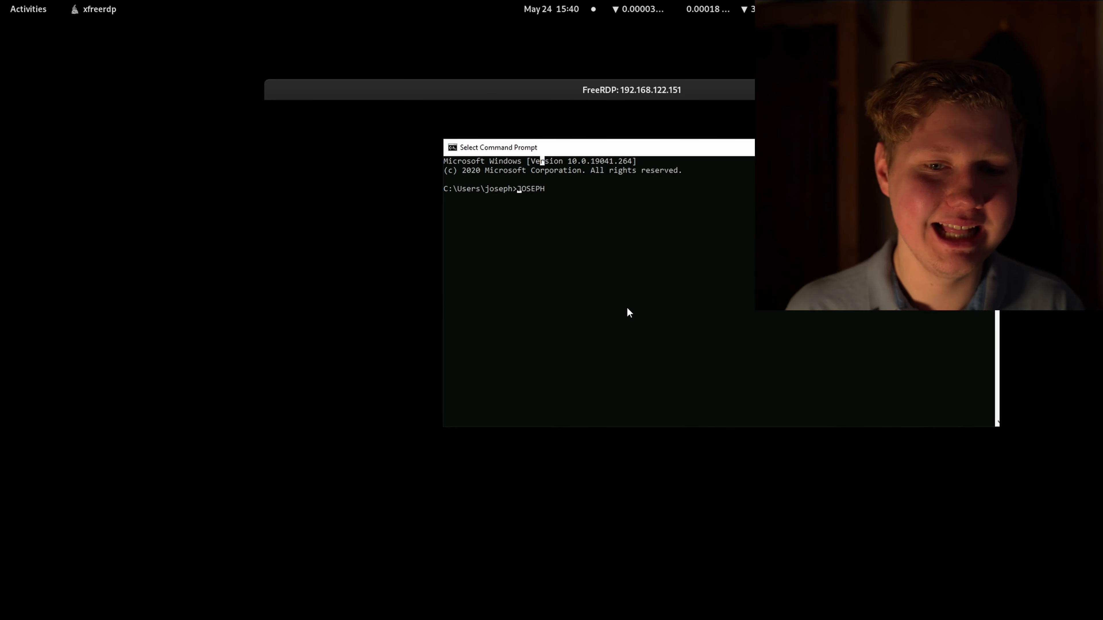
mouse_move(468, 137)
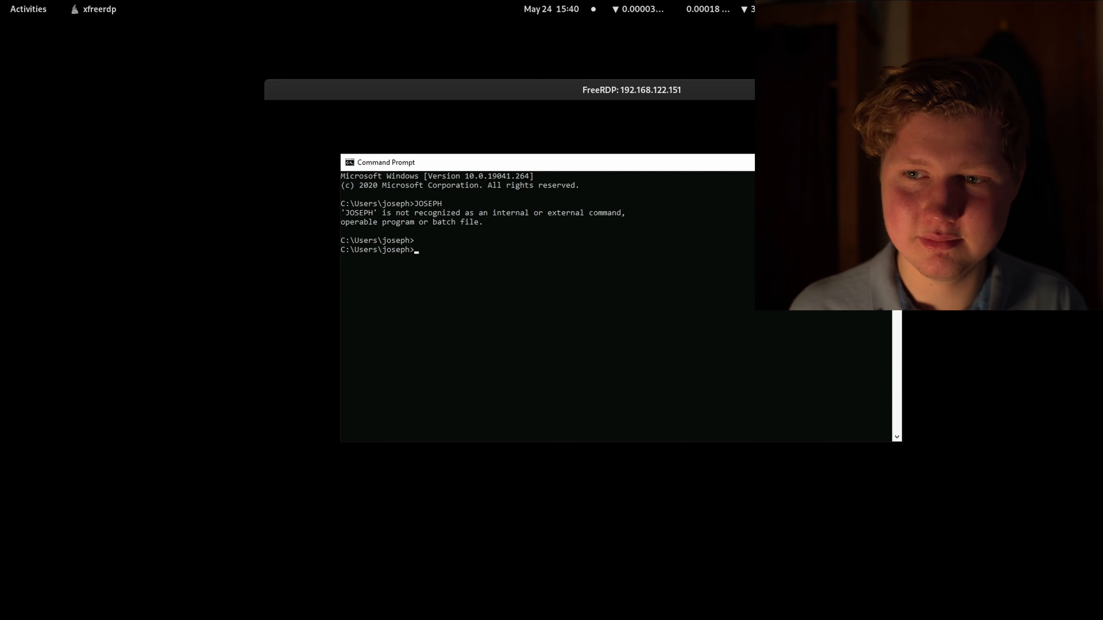
left_click(27, 9)
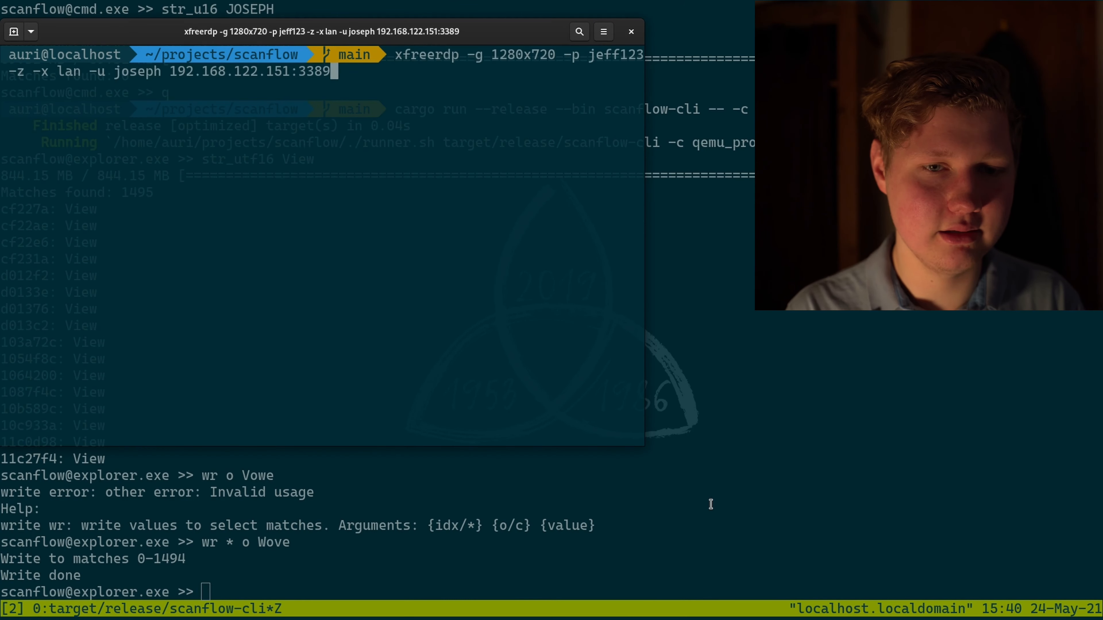
- Bring up the GNOME overview and switch back to the scanflow-cli terminal window
key("Super")
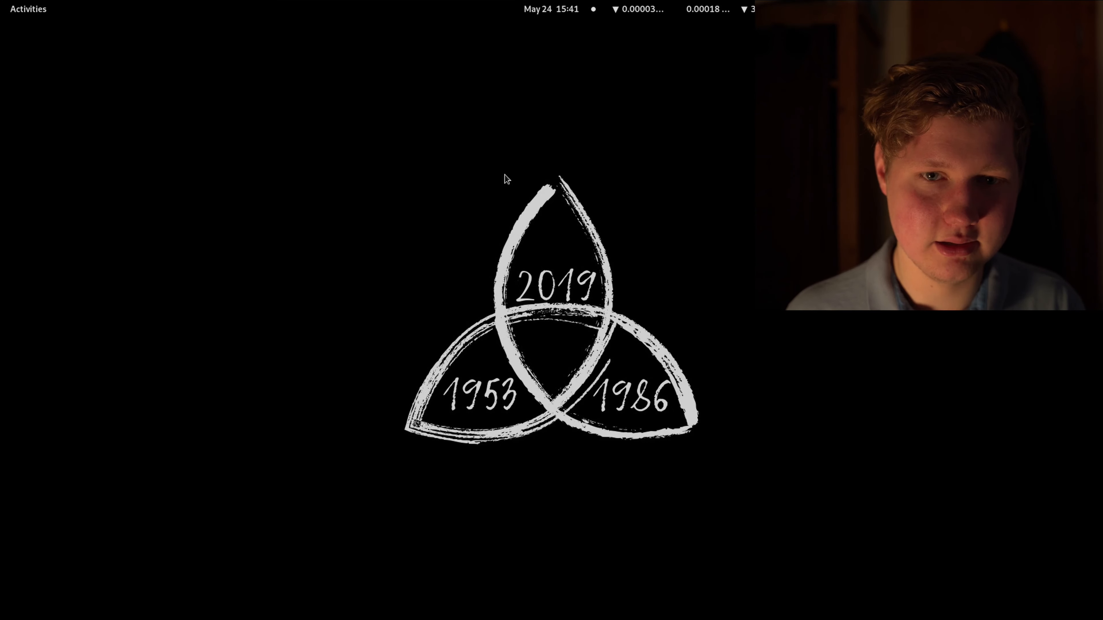
left_click(27, 8)
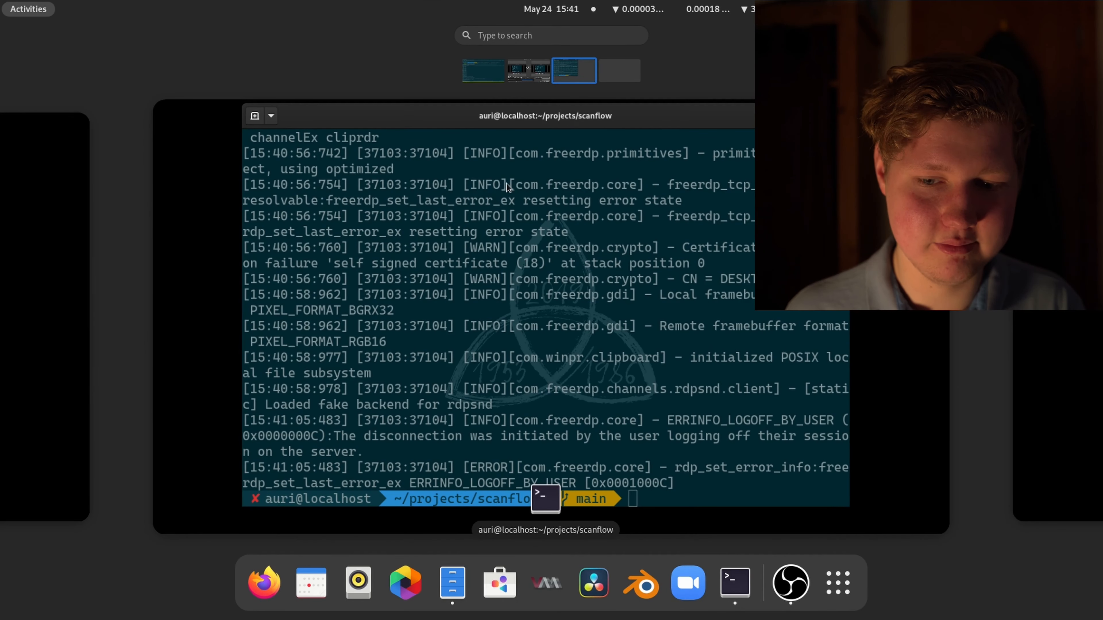
left_click(575, 71)
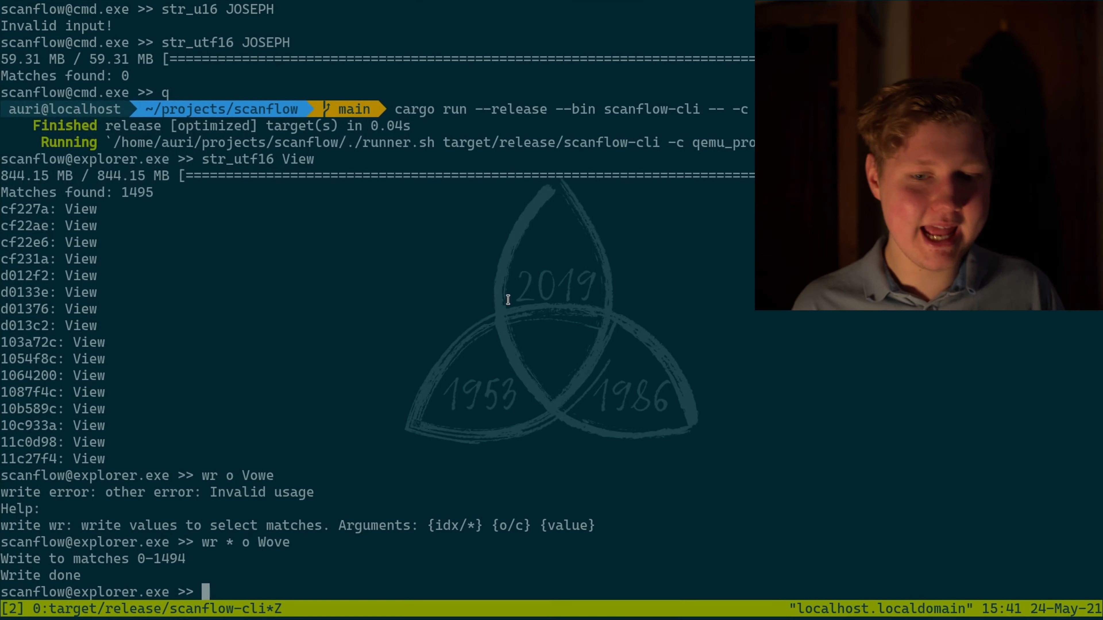